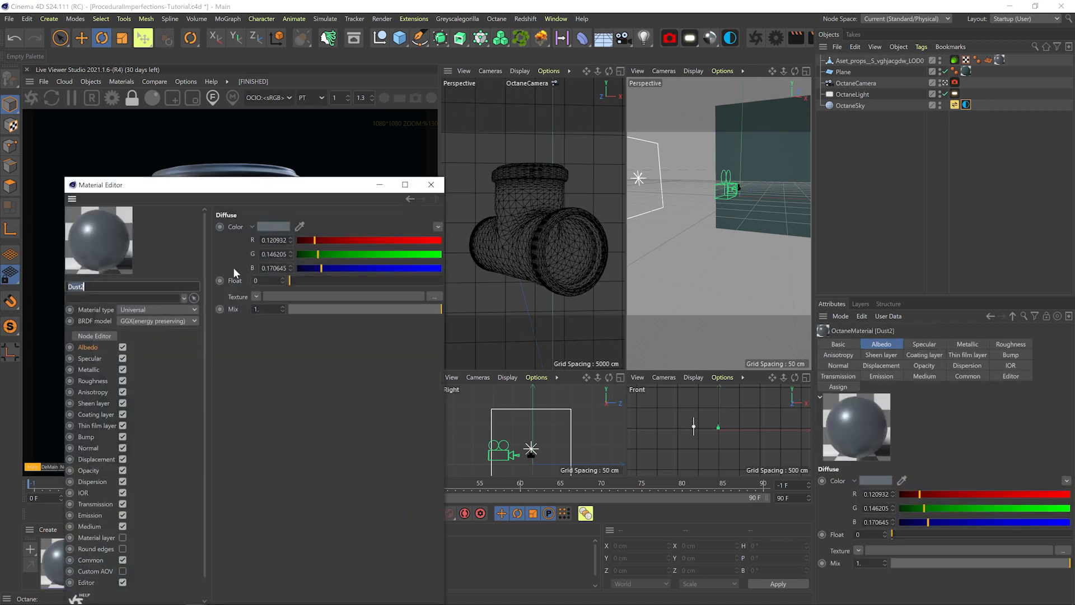
# - Wire a high-contrast Perlin Noise with Transform and Projection through a Gradient into Dust2's Roughness
pyautogui.click(94, 335)
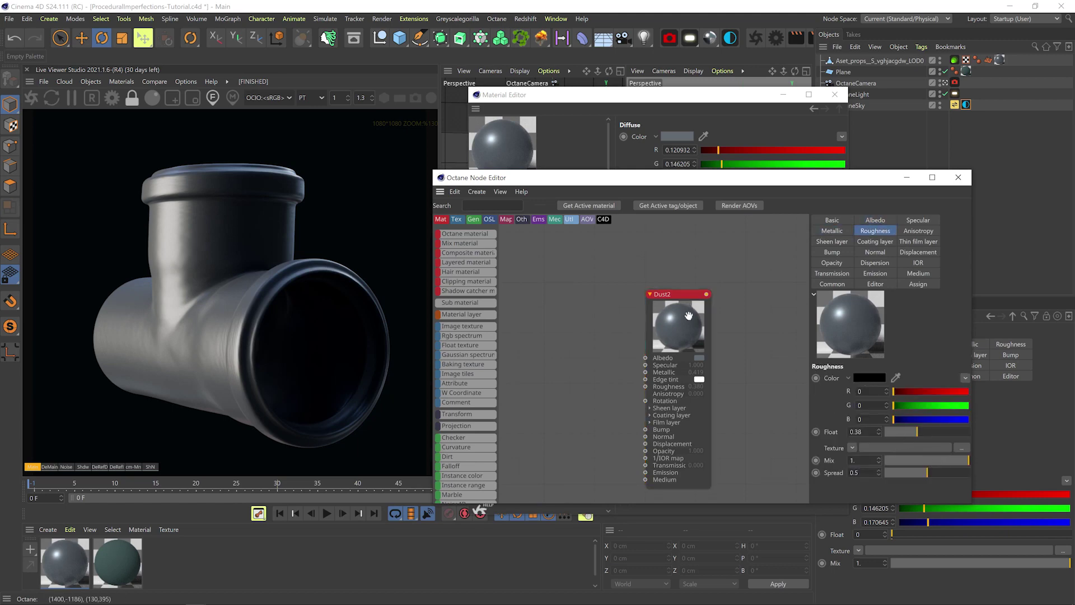
pyautogui.moveTo(634, 321)
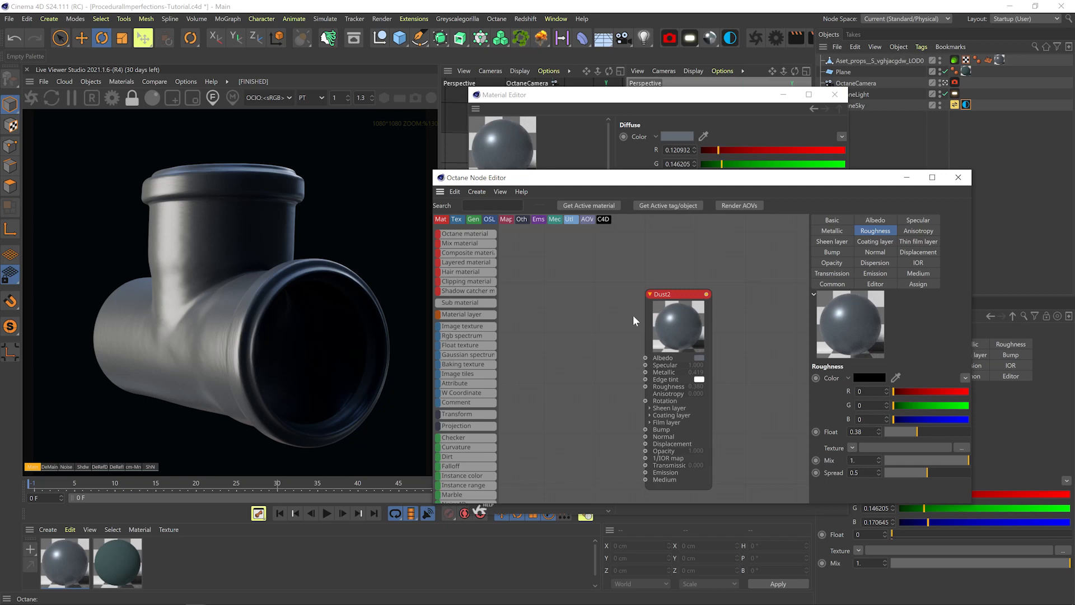
pyautogui.moveTo(587, 374)
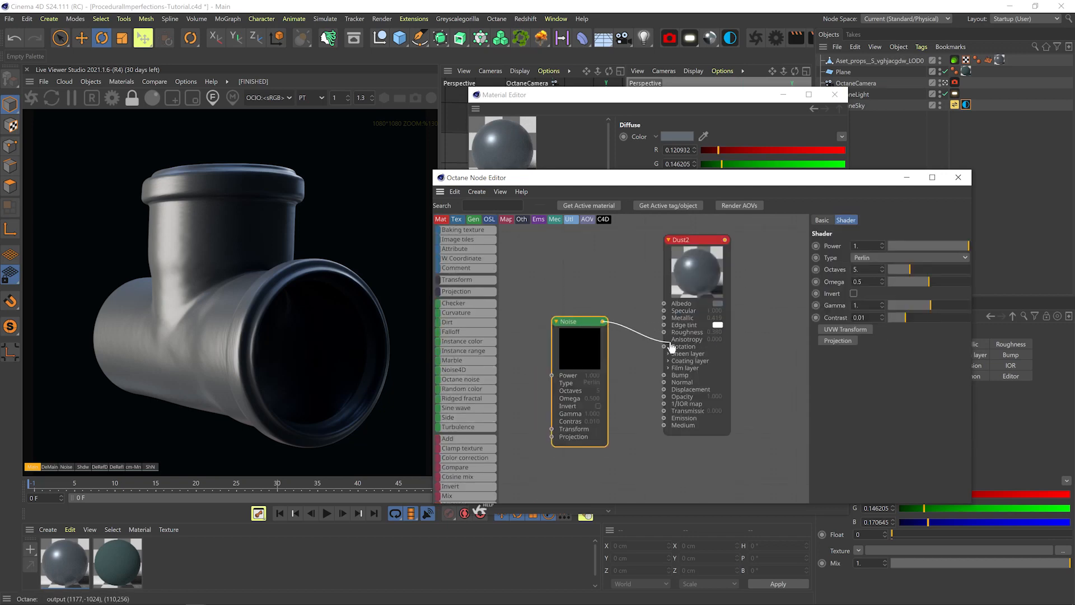
pyautogui.click(622, 316)
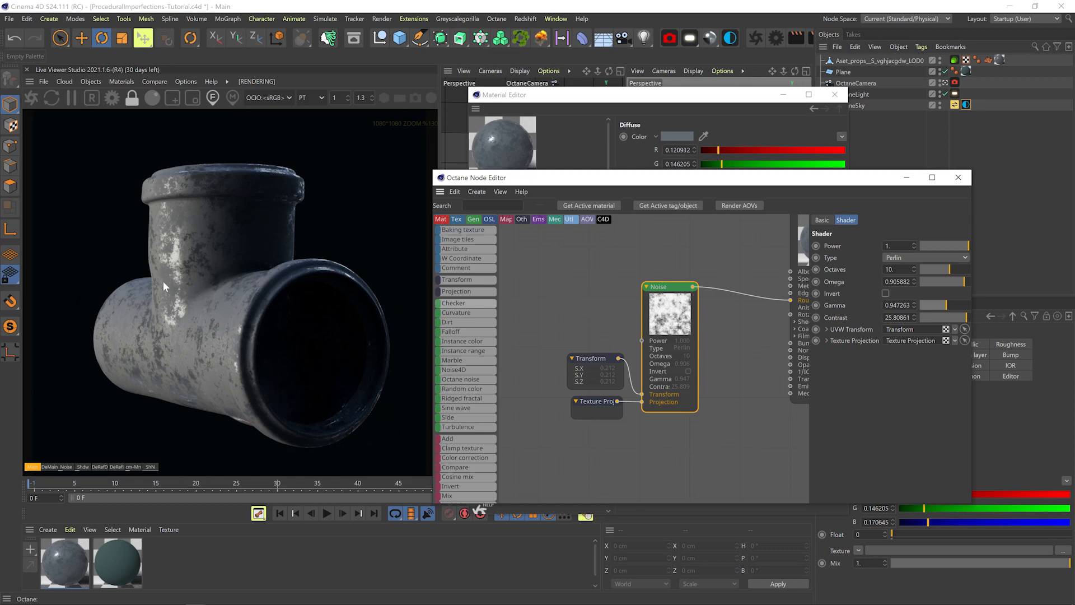
pyautogui.moveTo(212, 241)
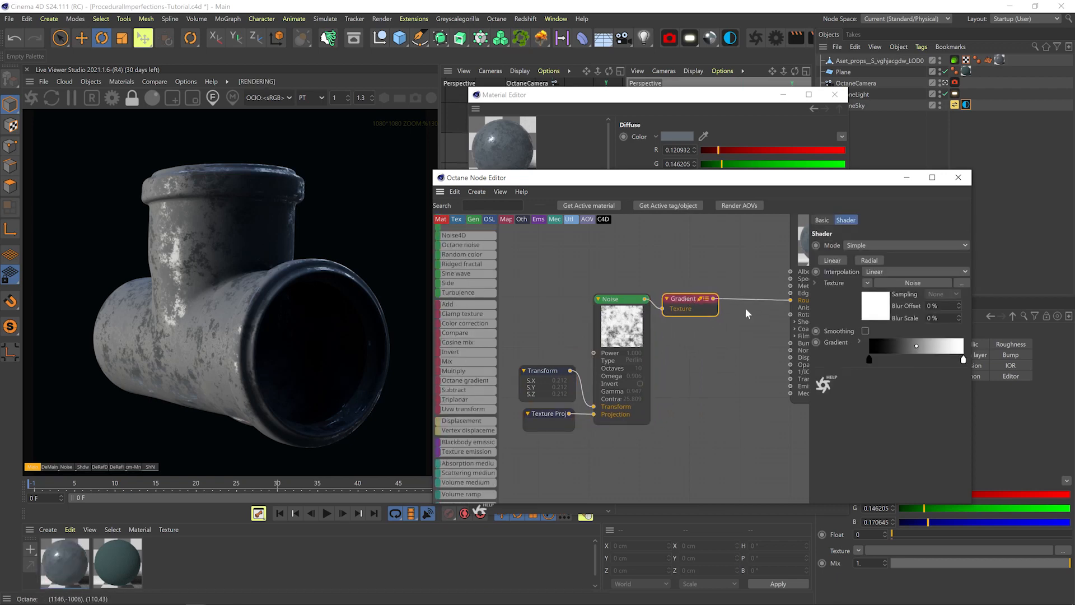
# - Lower the Noise node's Contrast to 1 for subtler roughness variation
pyautogui.doubleClick(688, 299)
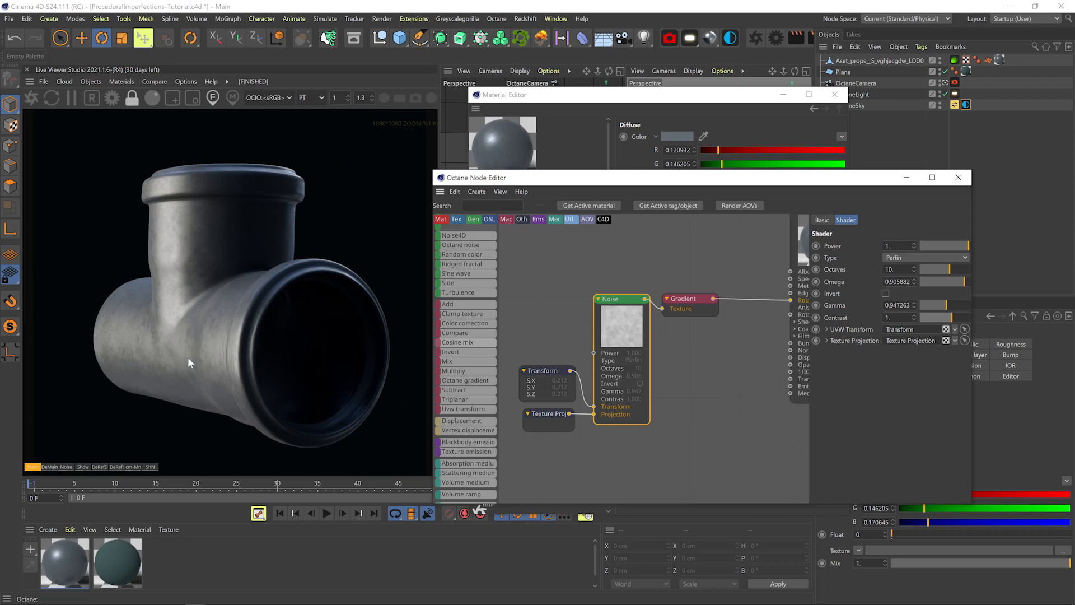
pyautogui.moveTo(196, 378)
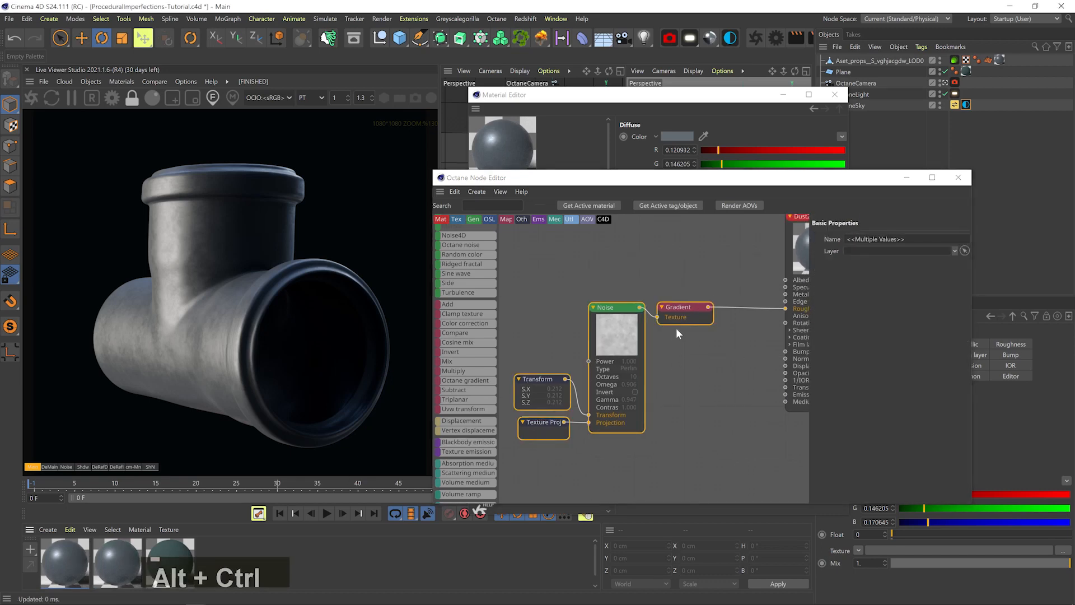
# - Solo-check the Gradient, then set the noise to Turbulence with 7 octaves and omega 0.8
pyautogui.click(682, 307)
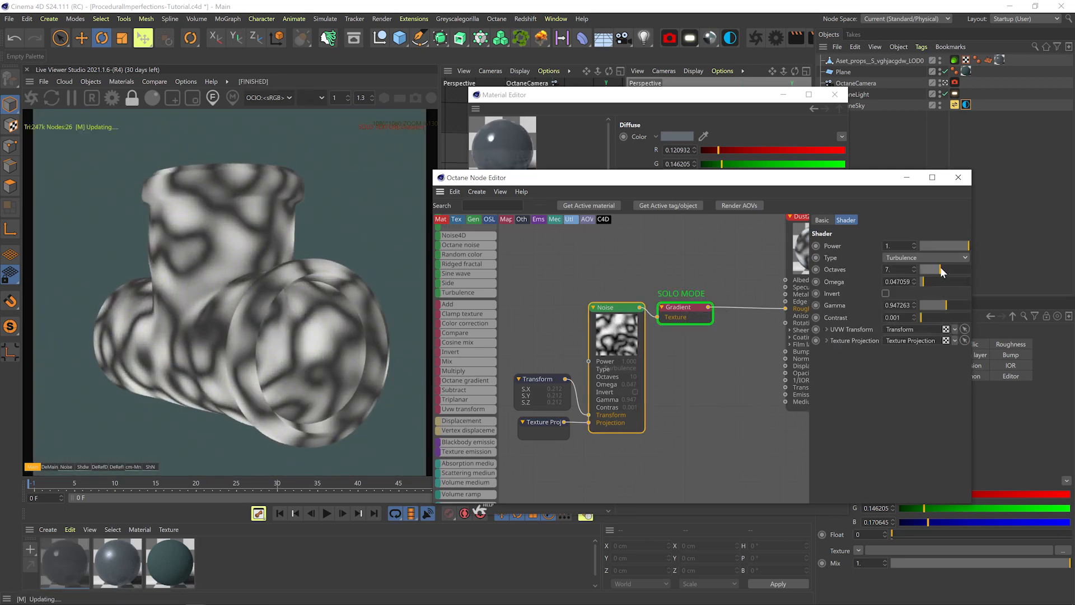
pyautogui.click(680, 307)
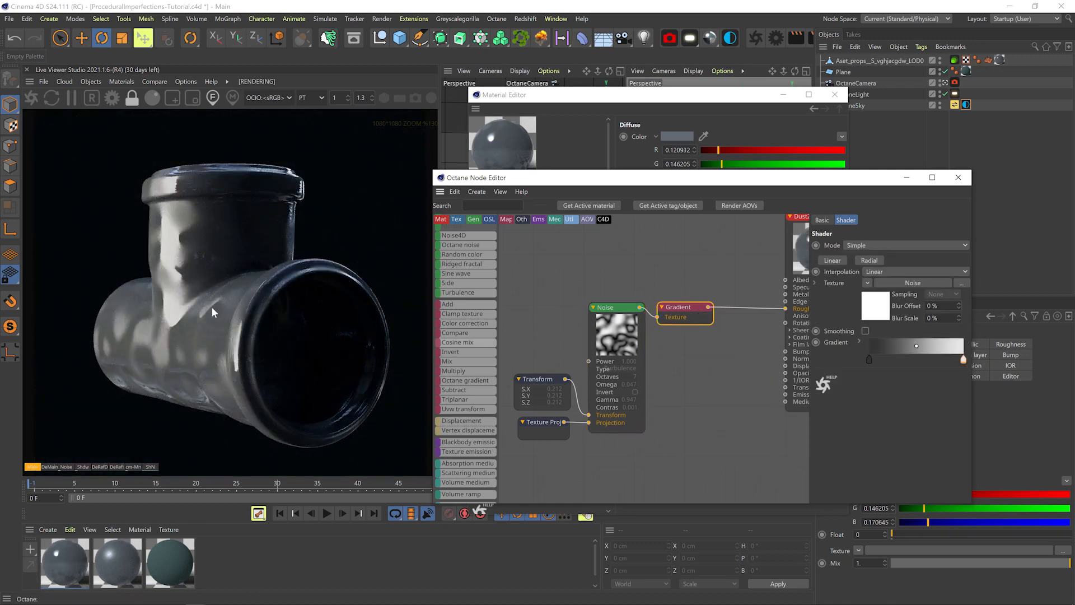
pyautogui.click(538, 379)
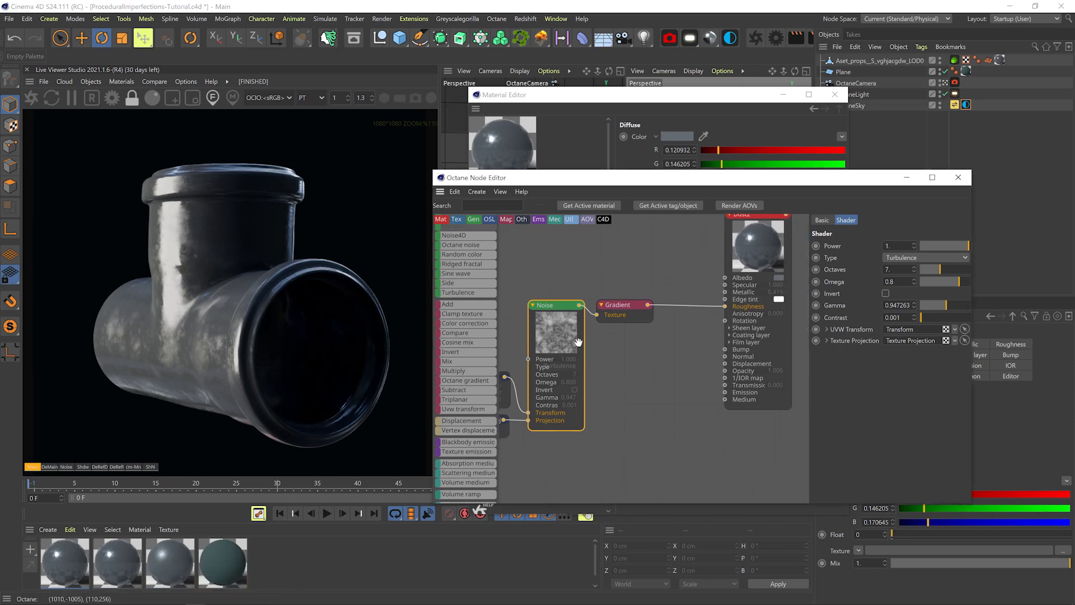
pyautogui.moveTo(620, 315)
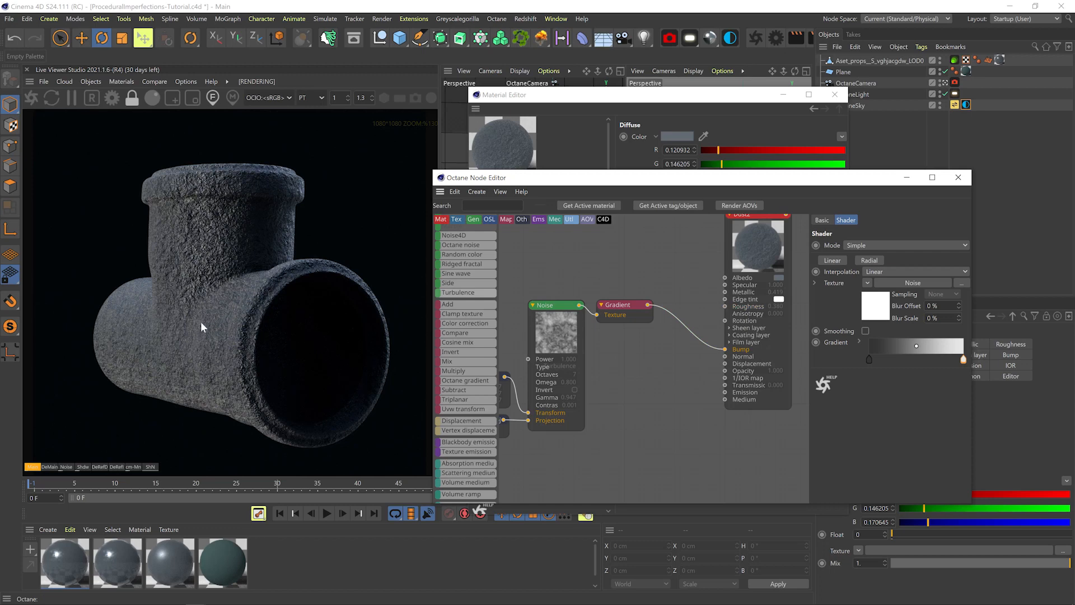
pyautogui.moveTo(195, 297)
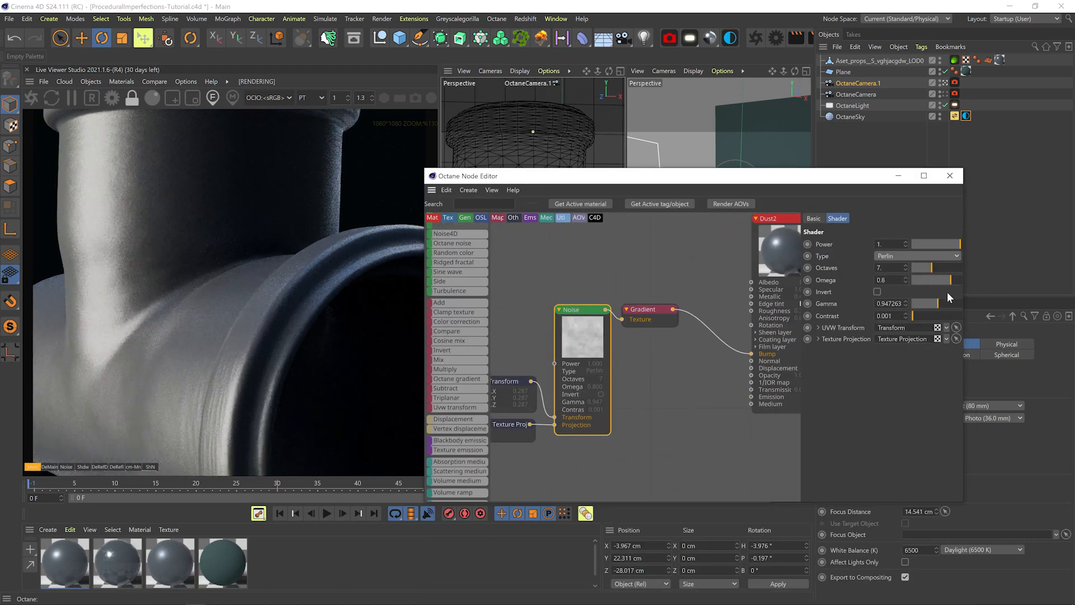
# - Solo the Noise node and set Octaves 12, Contrast about 114, Transform scale 1.37
pyautogui.rightClick(583, 322)
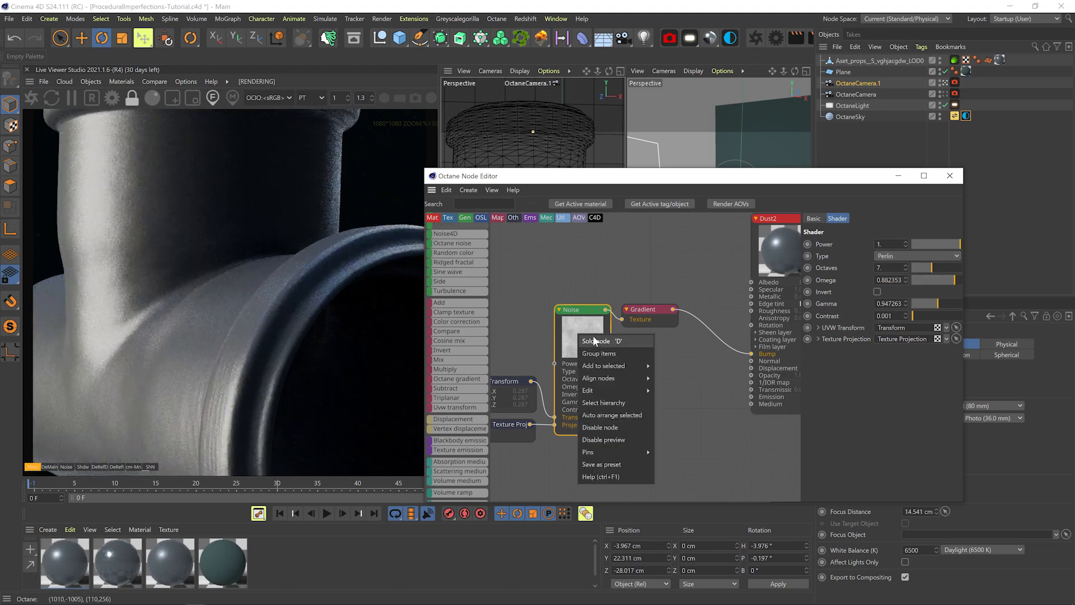
pyautogui.click(595, 341)
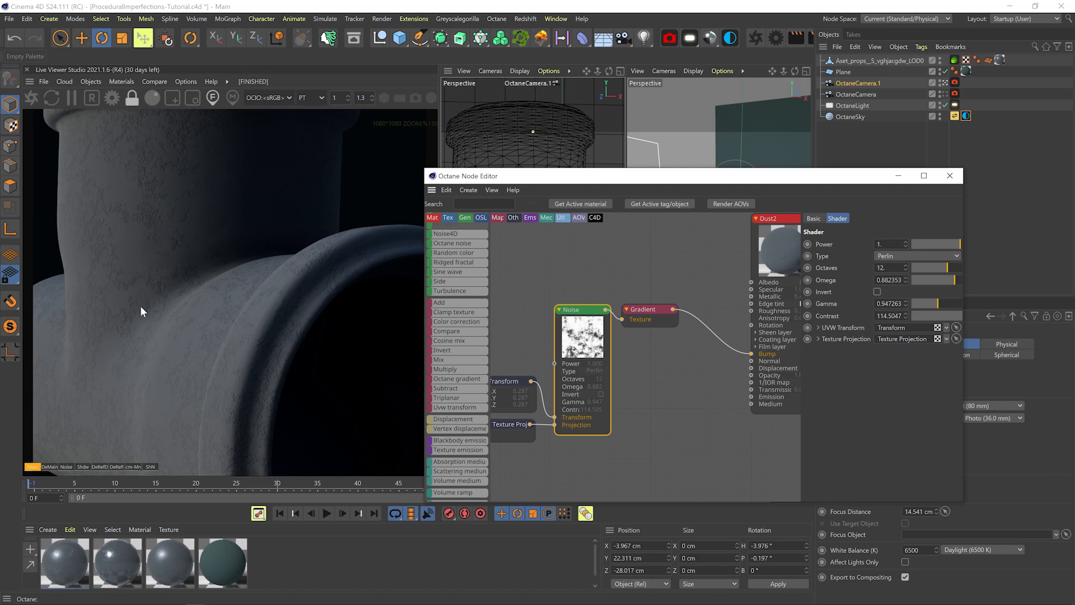
pyautogui.moveTo(81, 226)
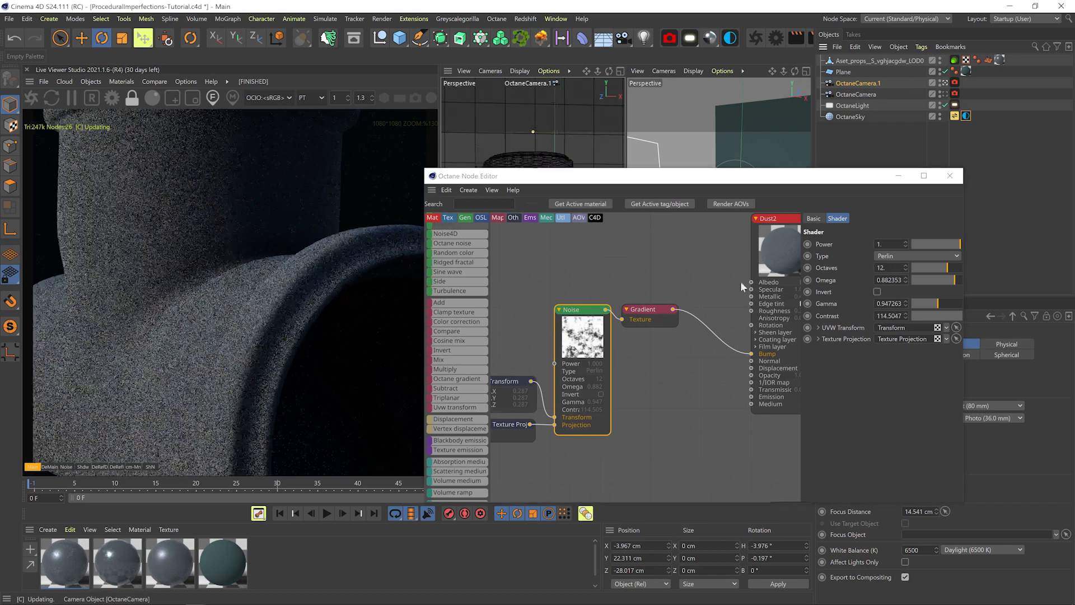
pyautogui.click(811, 327)
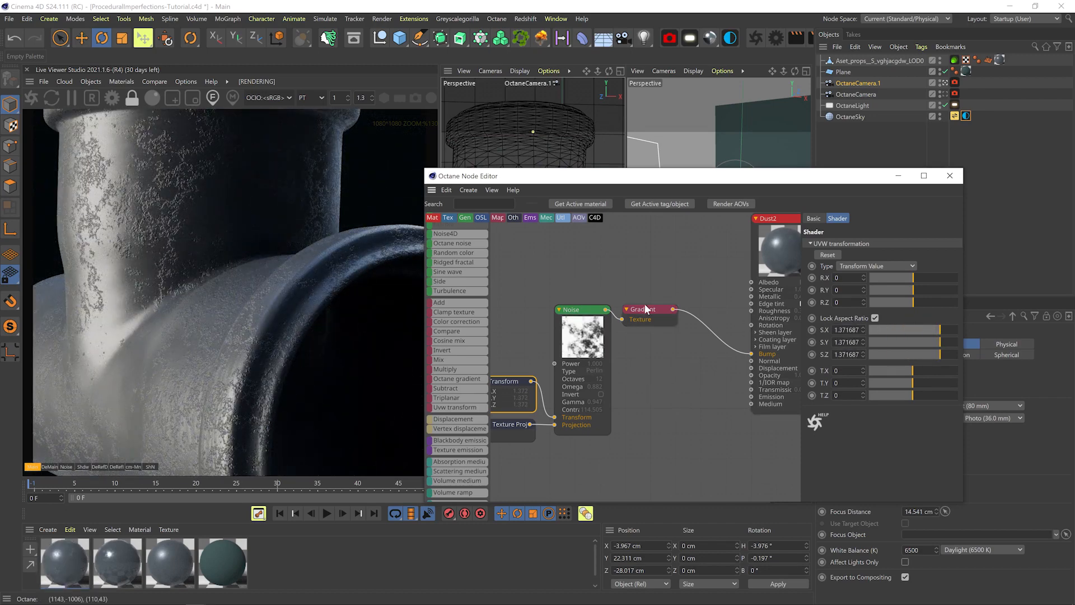
pyautogui.click(641, 309)
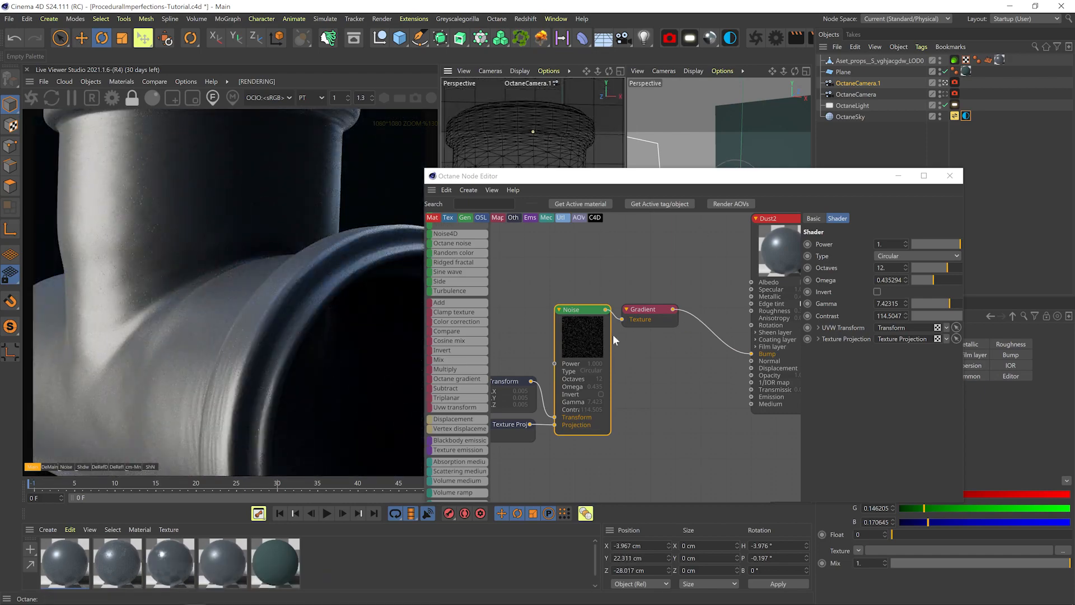
# - Make the noise Circular with lower Omega, higher Gamma and tiny scale, soloed for preview
pyautogui.click(845, 327)
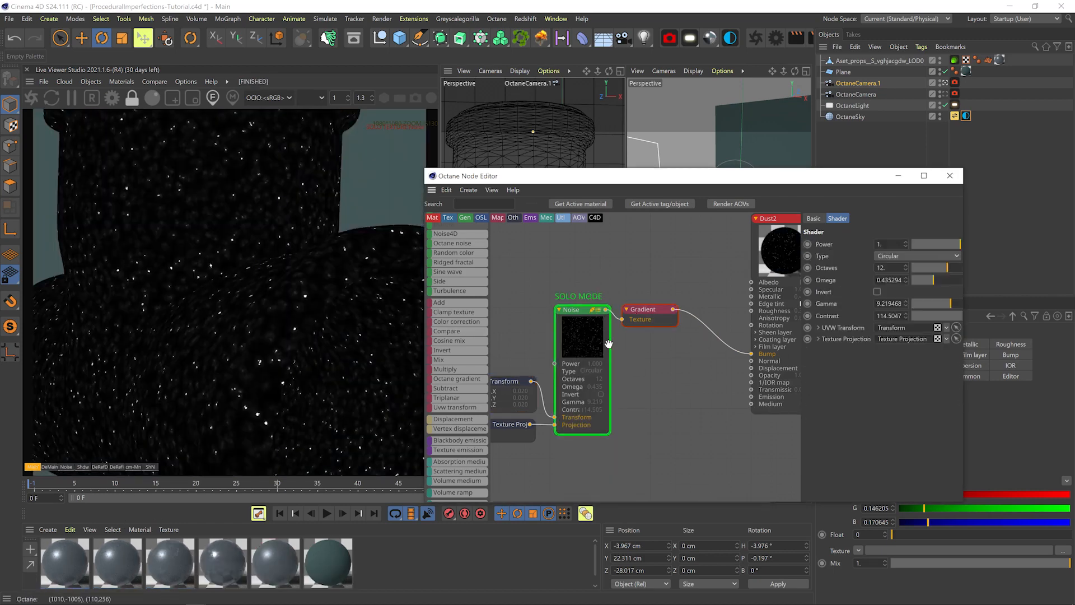
# - Un-solo, invert the noise with Contrast 250 into small dents, and feed it to a second Gradient
pyautogui.click(877, 291)
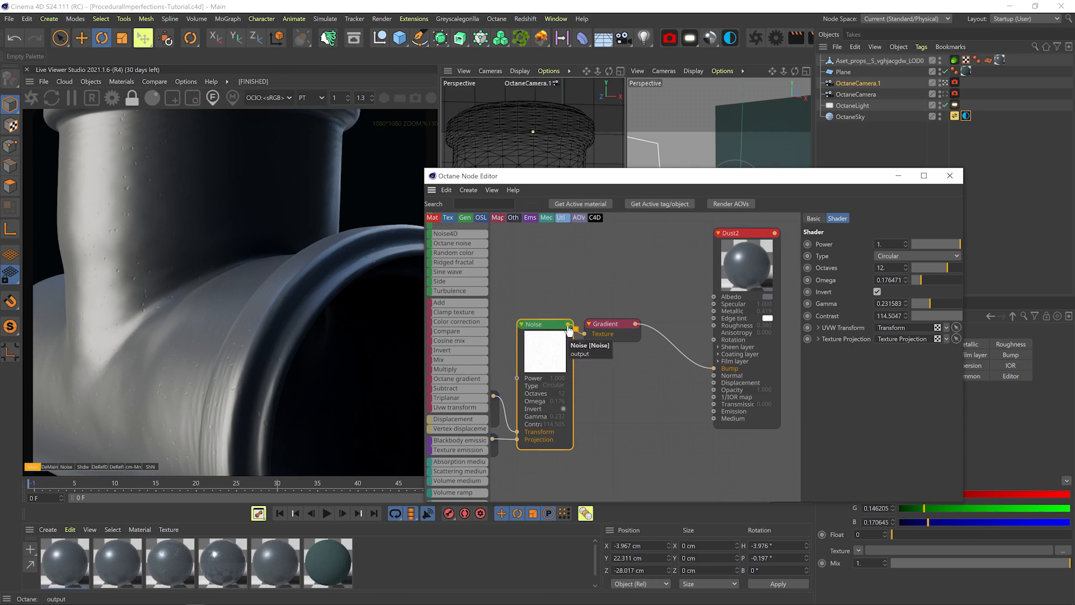
pyautogui.click(866, 217)
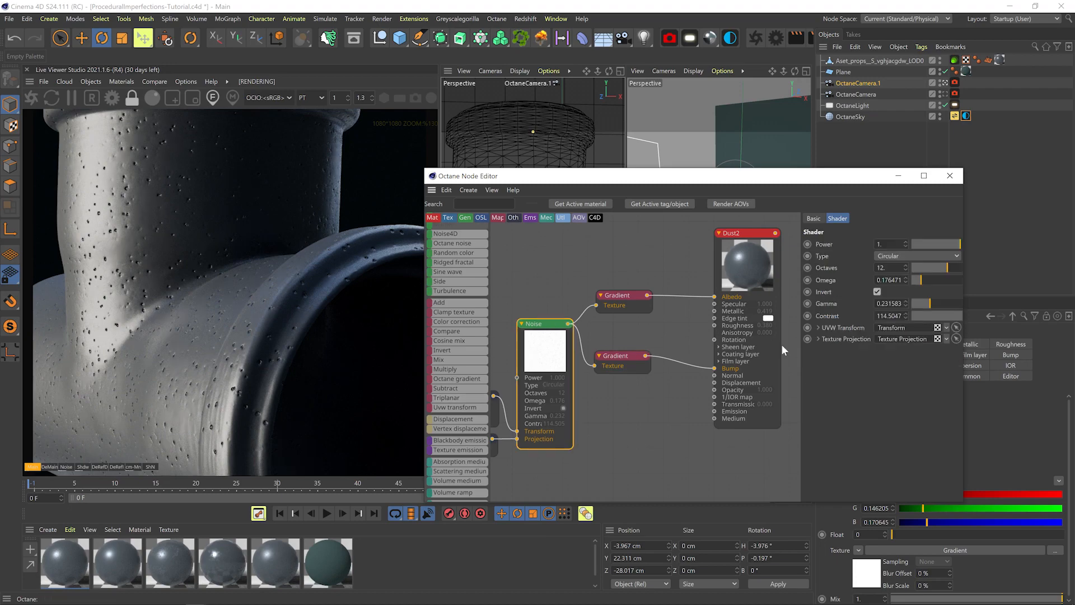
pyautogui.press('shift')
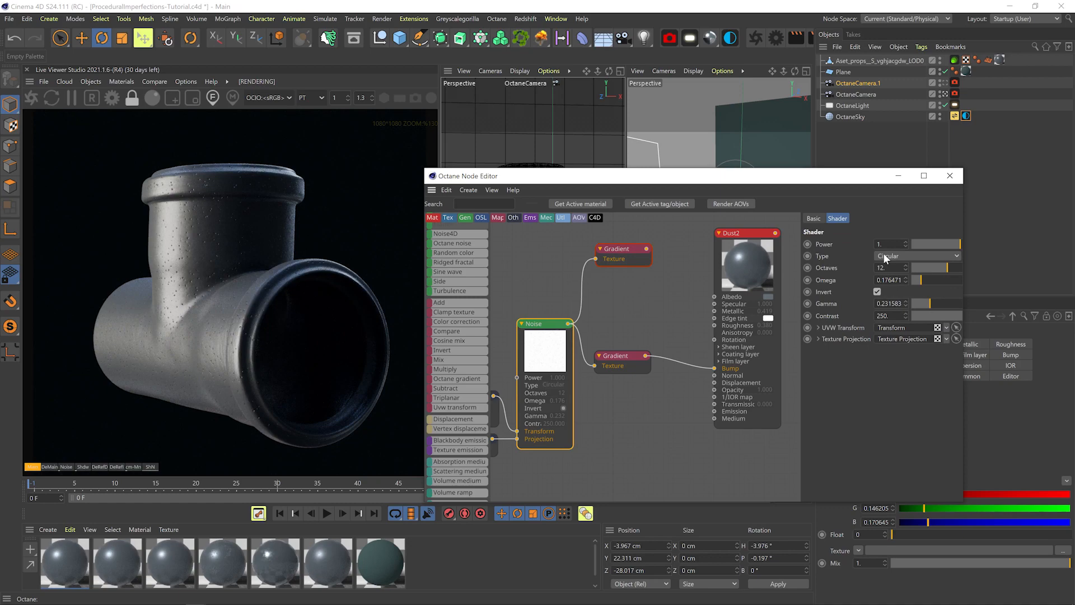
# - Solo the noise and make it a cloudier Chips pattern: 16 octaves, Omega 0.847, higher Gamma/Contrast, rescaled Transform
pyautogui.click(916, 256)
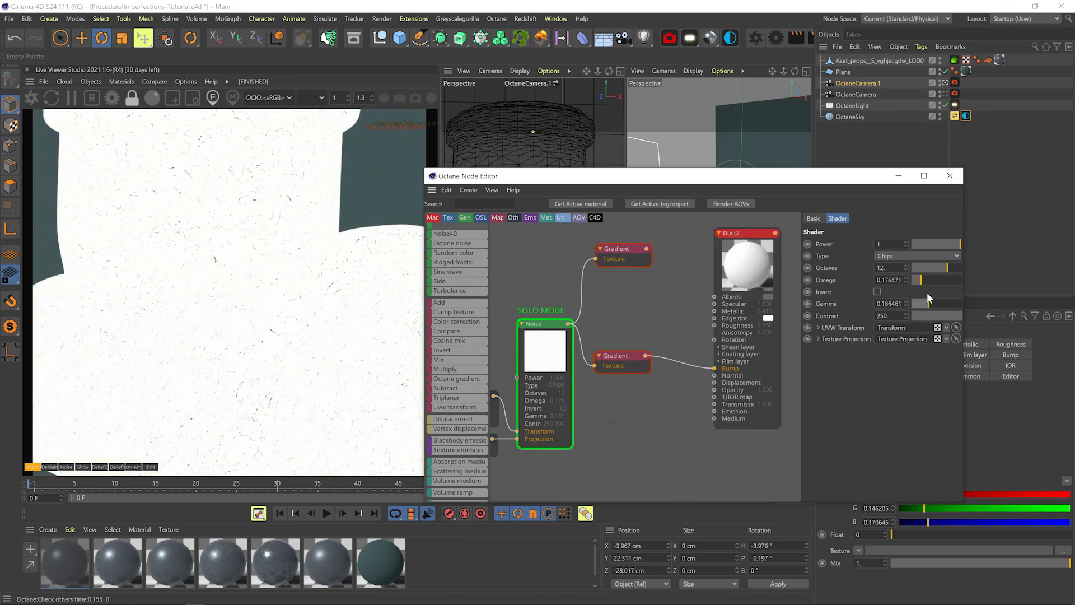
pyautogui.moveTo(545, 352)
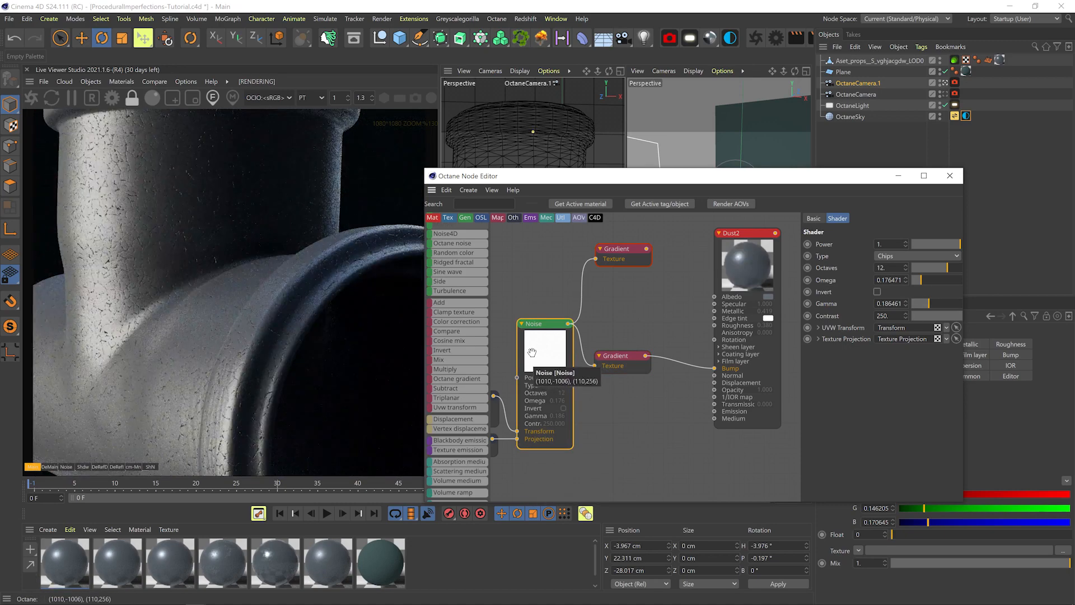
pyautogui.moveTo(506, 304)
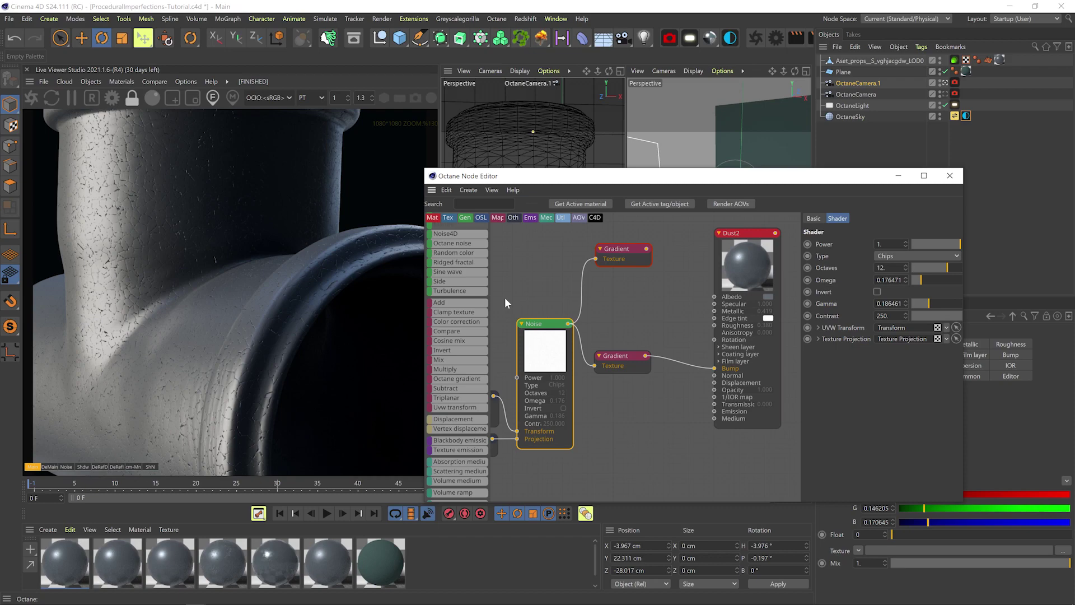
pyautogui.moveTo(936, 283)
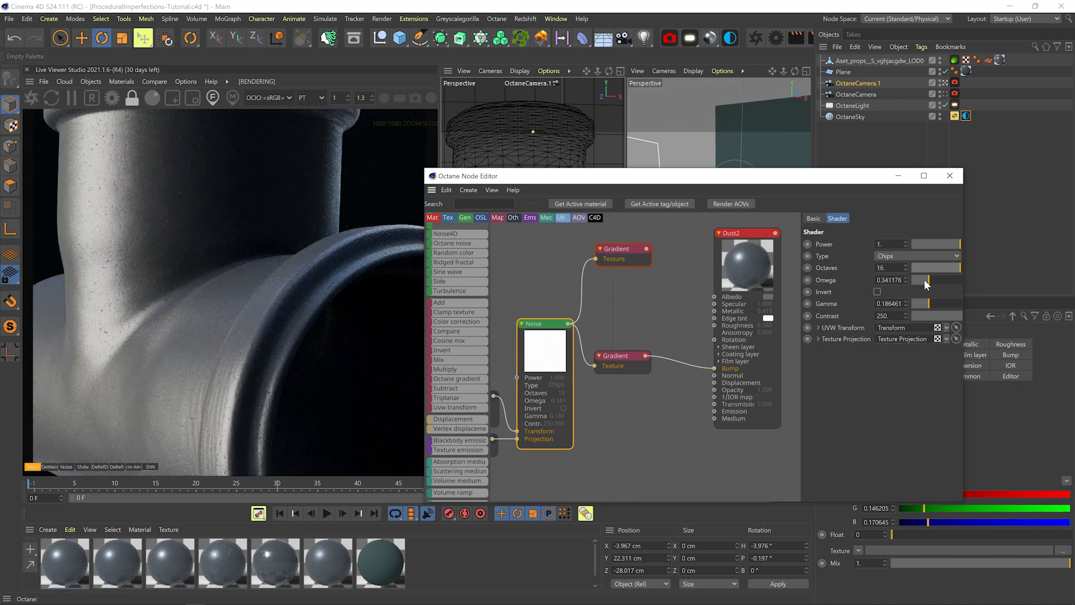
pyautogui.moveTo(149, 370)
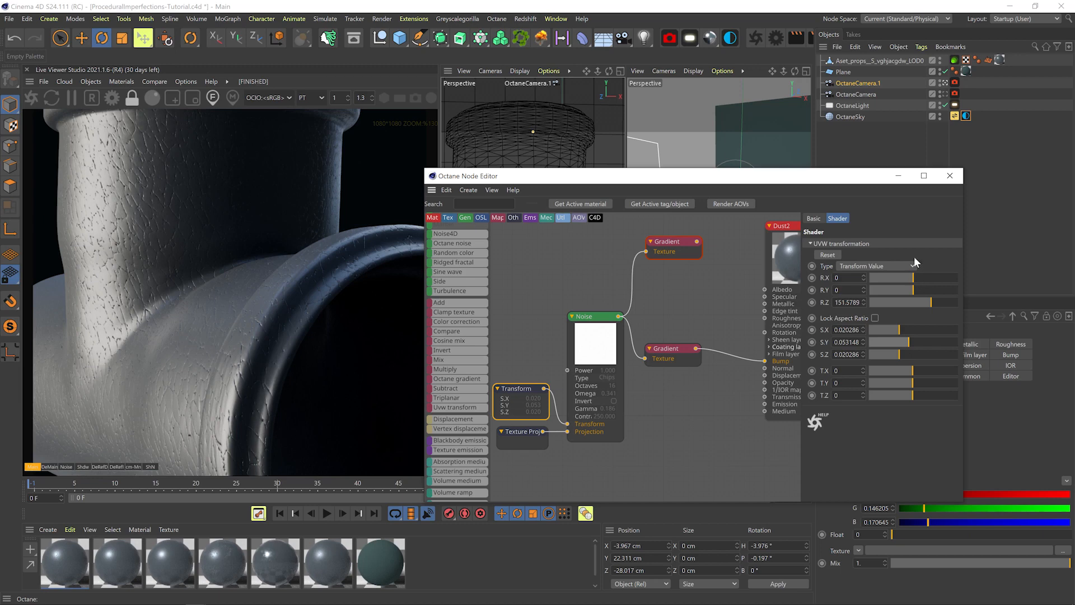
pyautogui.click(593, 316)
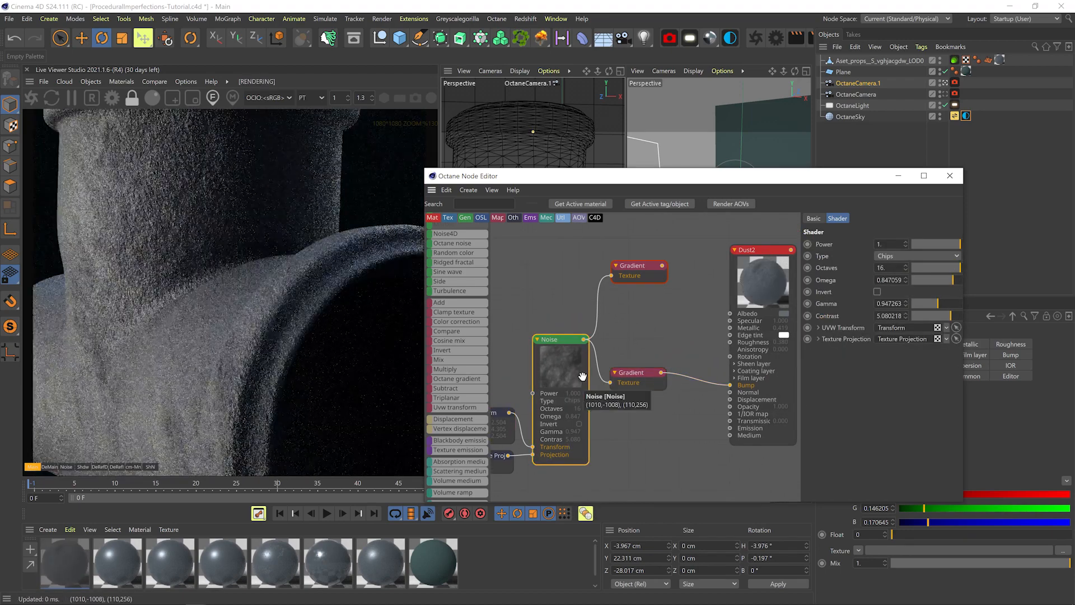
# - Drive Roughness from the noise Gradient and retune the noise's Omega, locked scale and Gamma
pyautogui.click(630, 372)
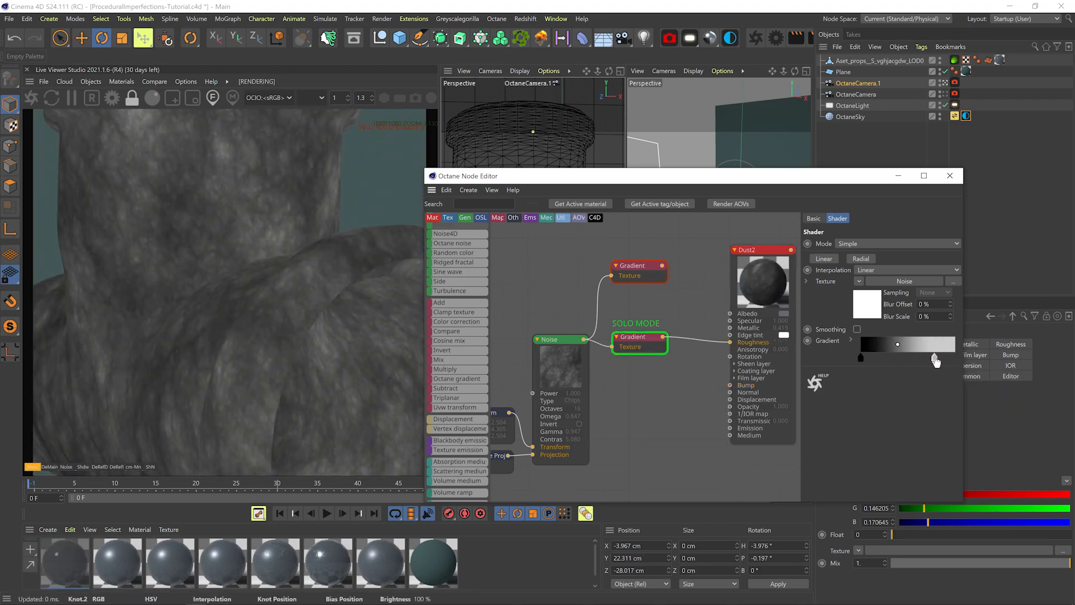
pyautogui.click(558, 339)
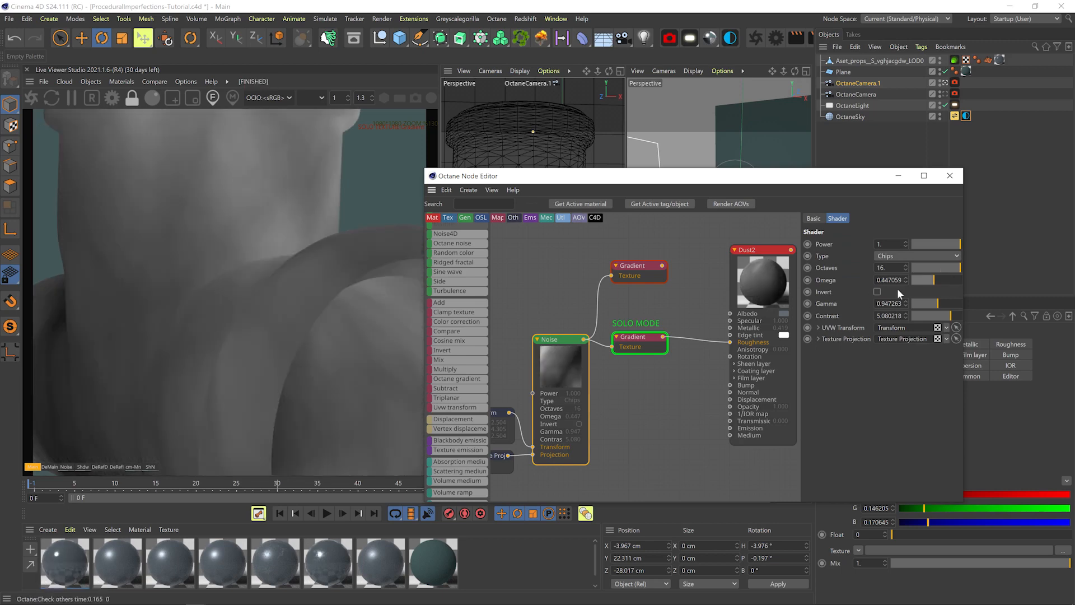
pyautogui.click(820, 327)
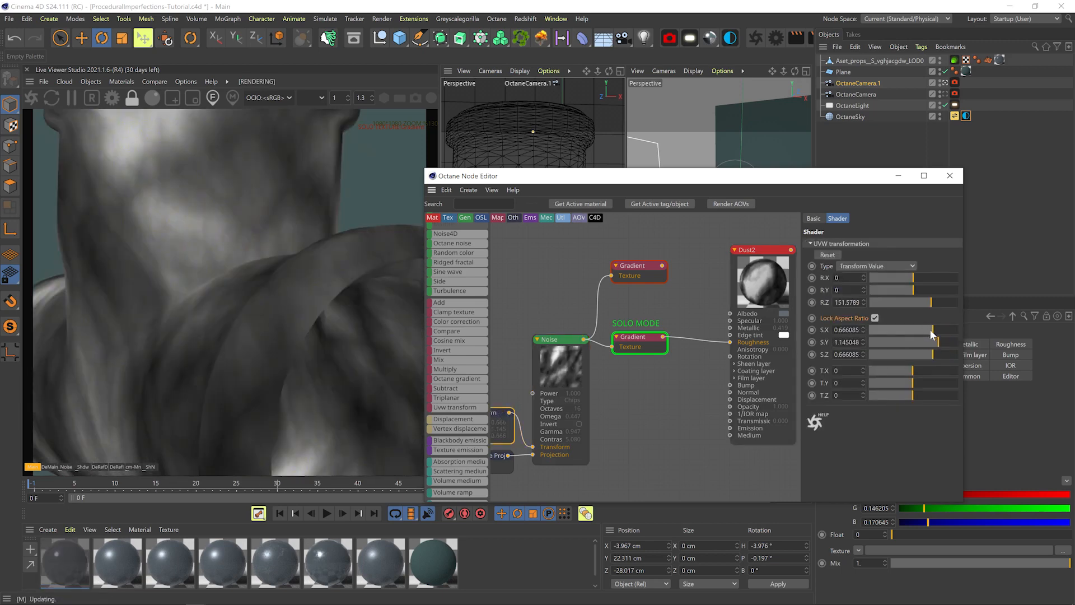
pyautogui.click(631, 337)
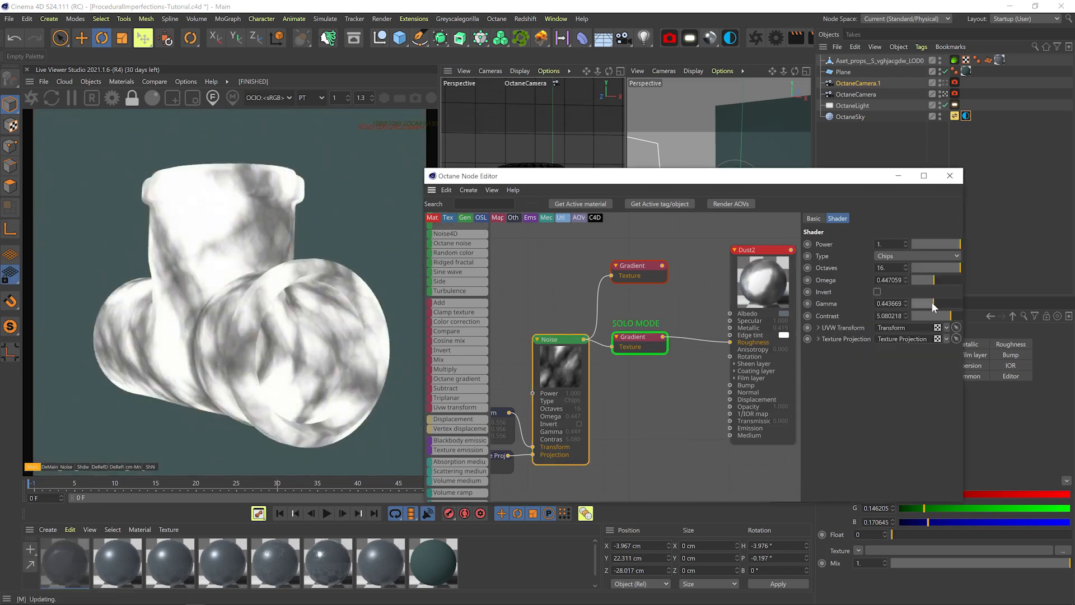
pyautogui.click(634, 336)
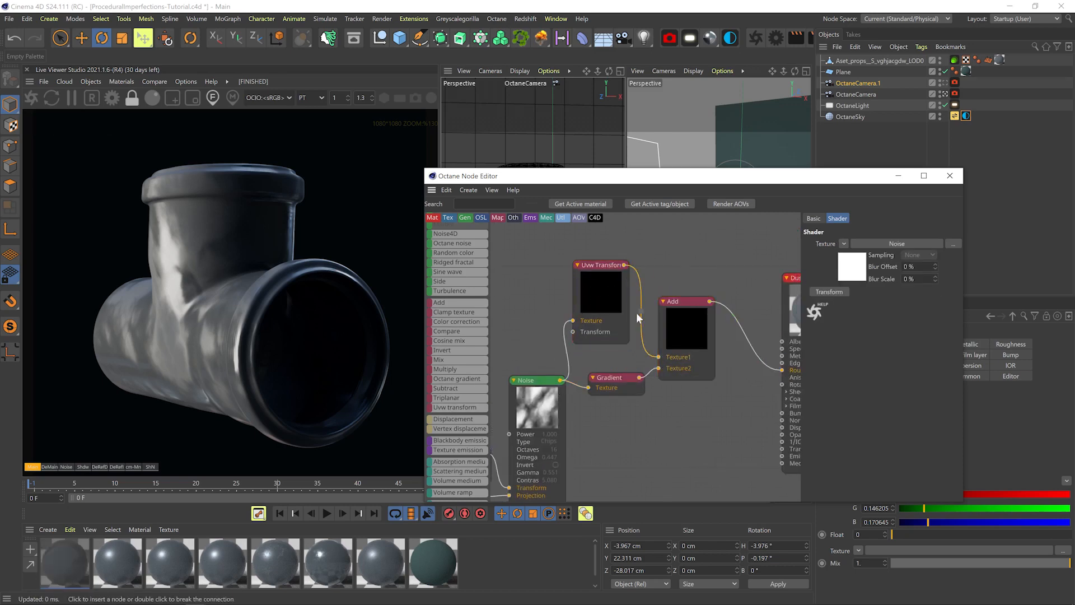
# - Solo-check the tiny-scale UVW speck layer, its Gradient and the Add result, then adjust the speck gradient knot
pyautogui.rightClick(607, 288)
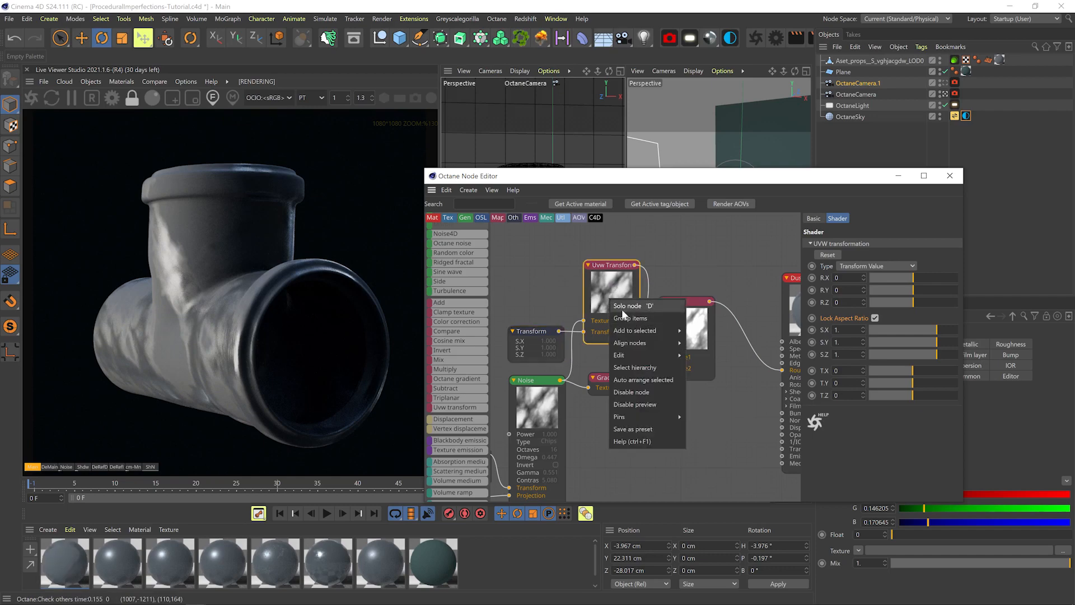
pyautogui.click(626, 305)
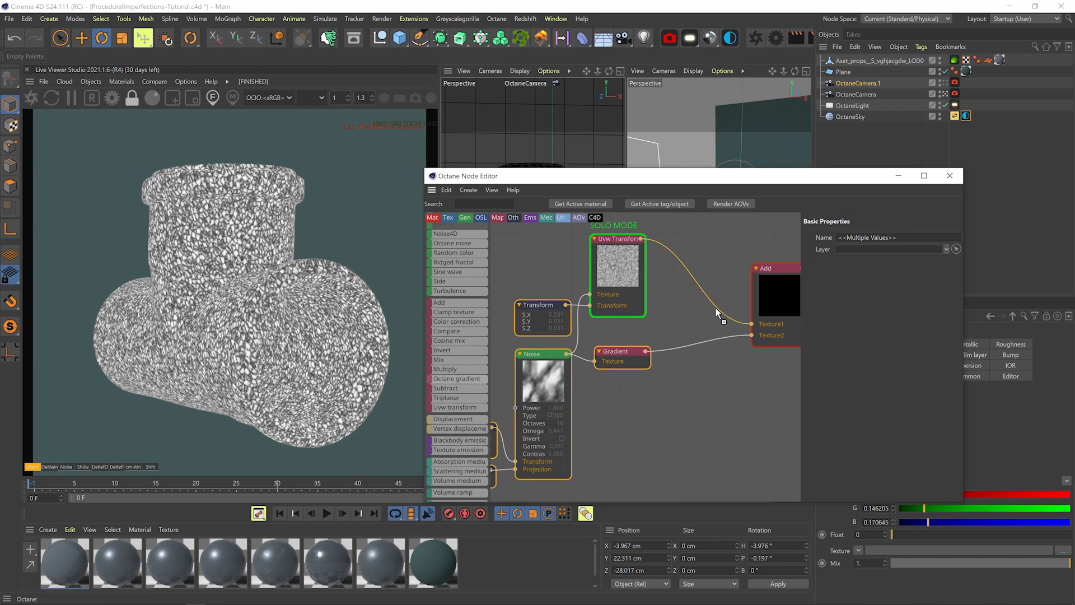
pyautogui.click(694, 300)
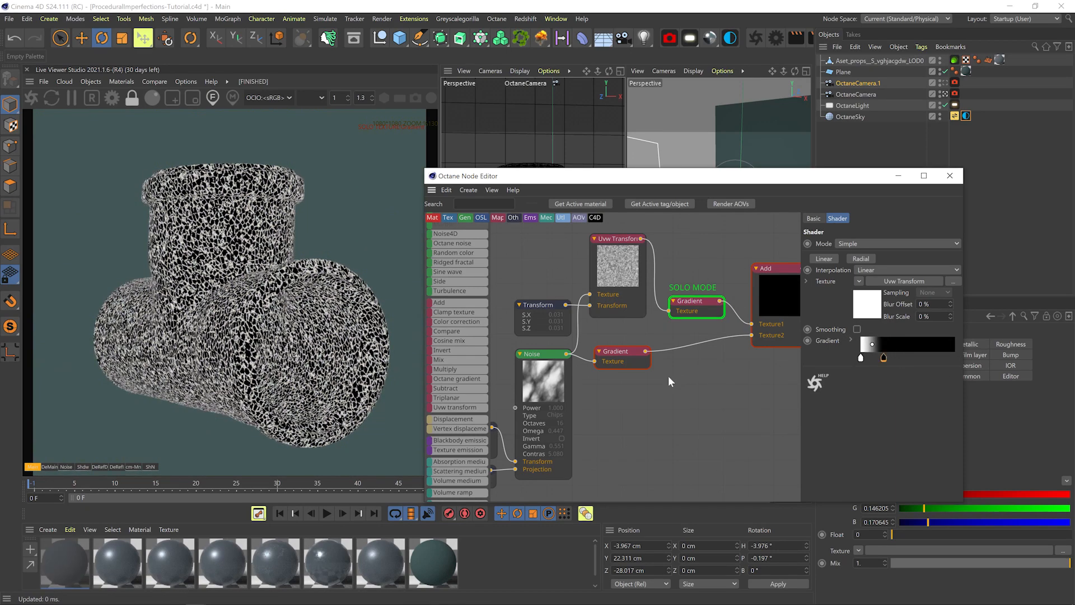
pyautogui.rightClick(764, 278)
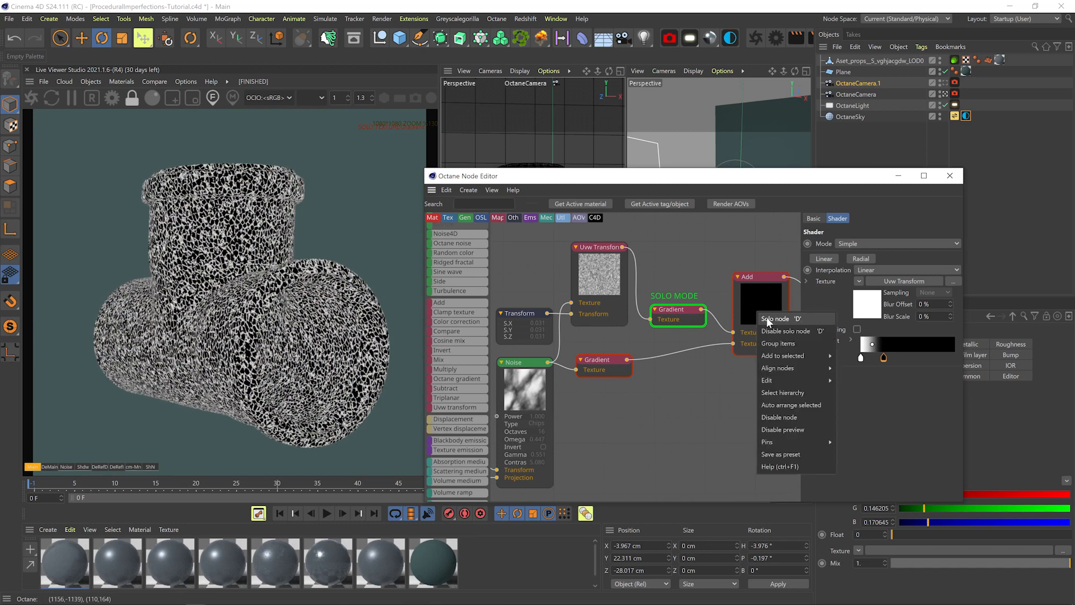
pyautogui.click(775, 318)
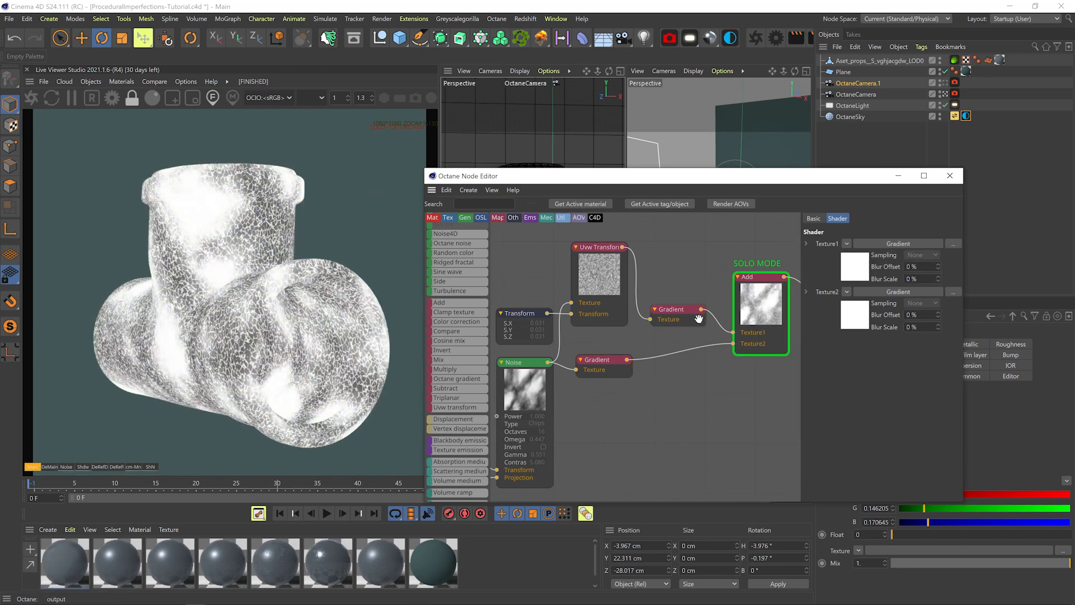
pyautogui.press('ctrl+s')
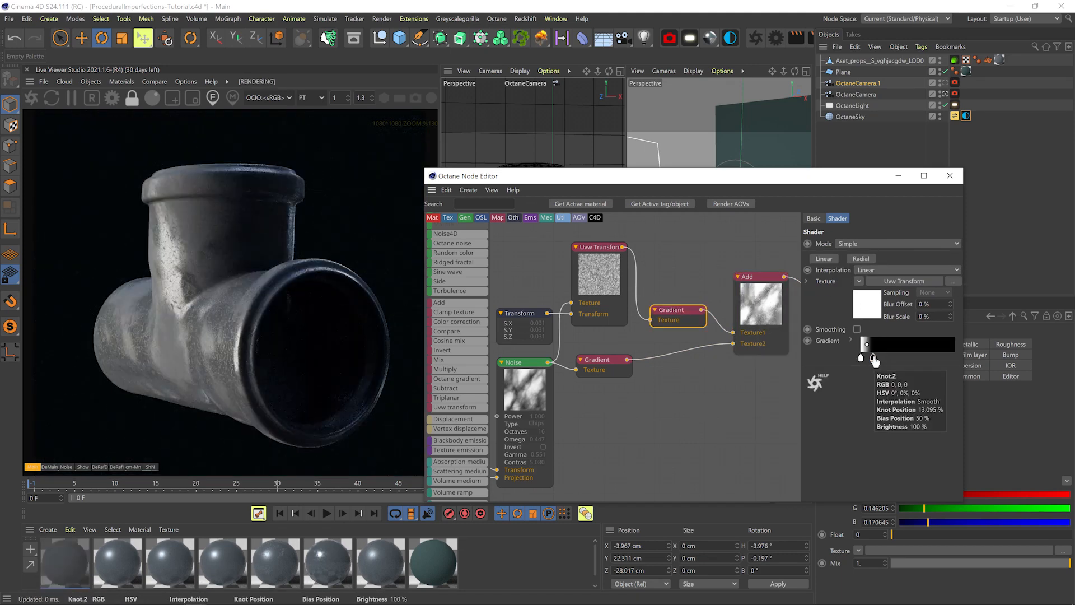
pyautogui.click(523, 312)
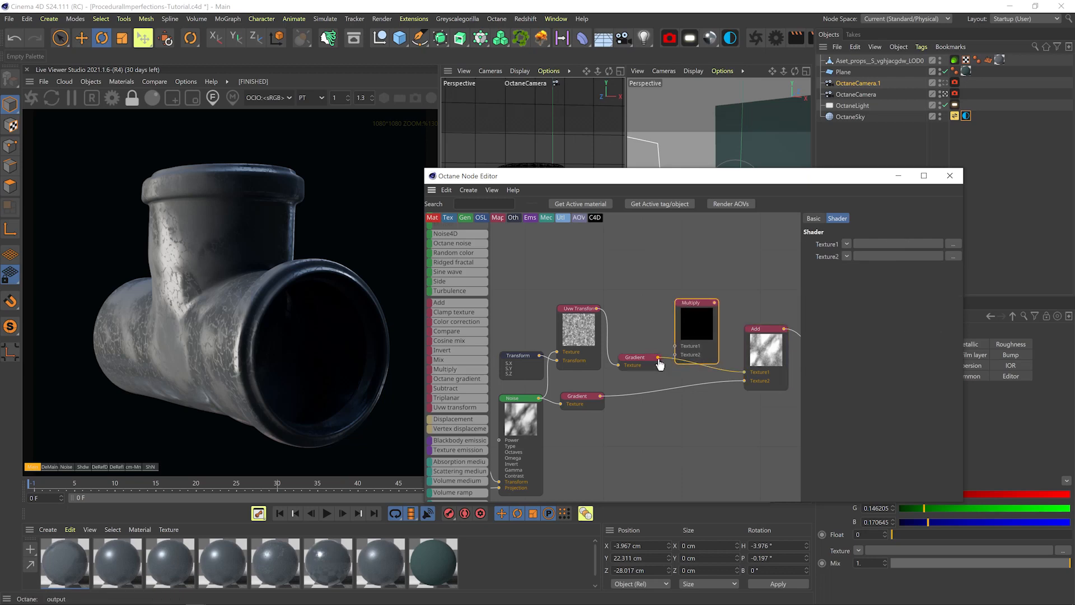
# - Multiply the speck gradient by a second rescaled UVW-transformed noise mask, checked solo then un-soloed
pyautogui.click(635, 357)
pyautogui.write('UVW')
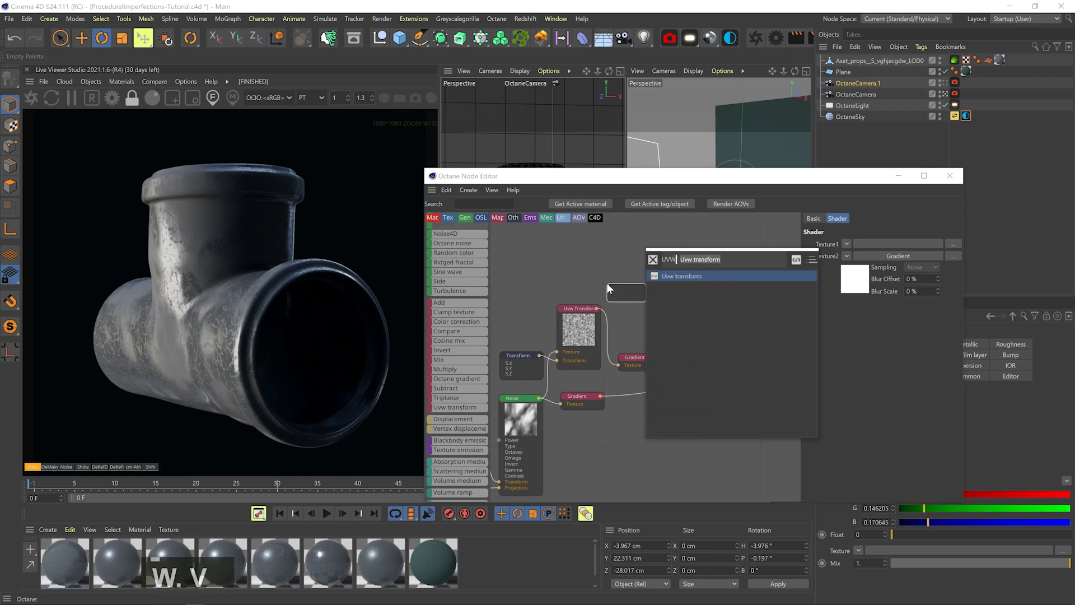
pyautogui.click(681, 275)
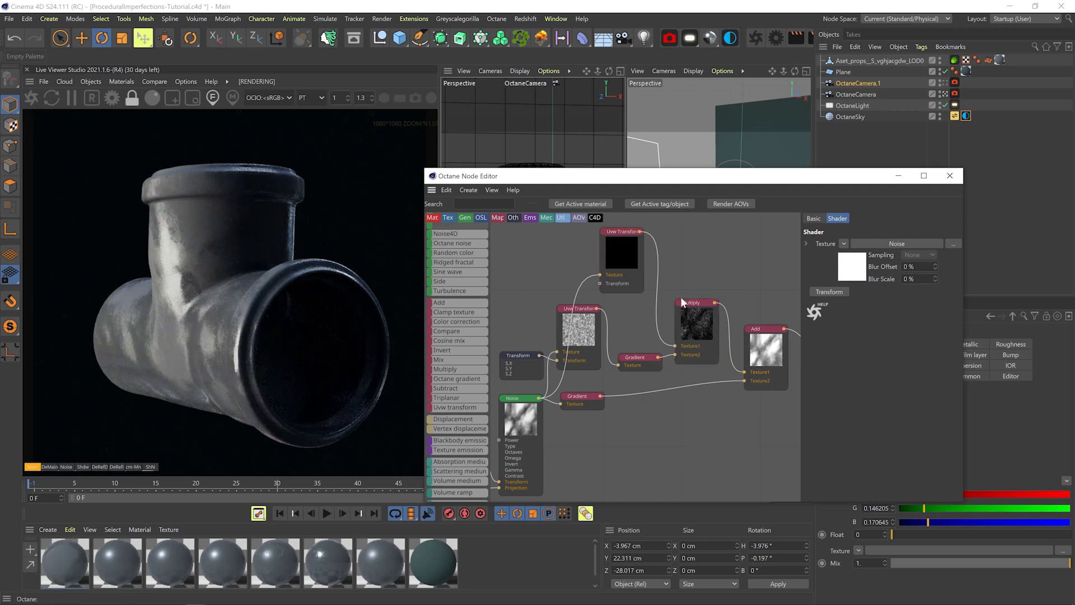
pyautogui.click(694, 323)
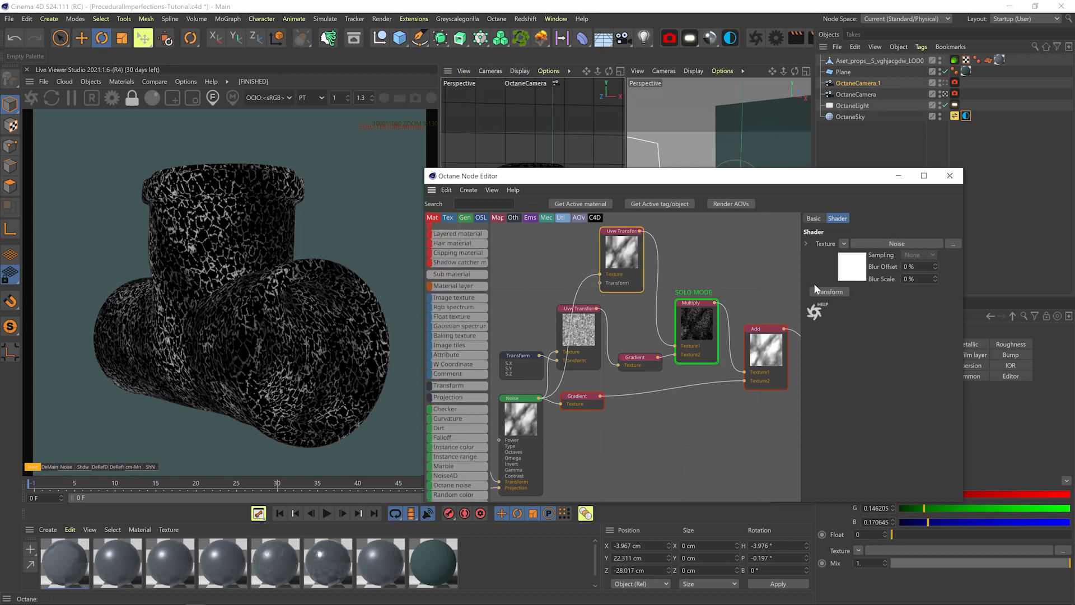
pyautogui.click(568, 273)
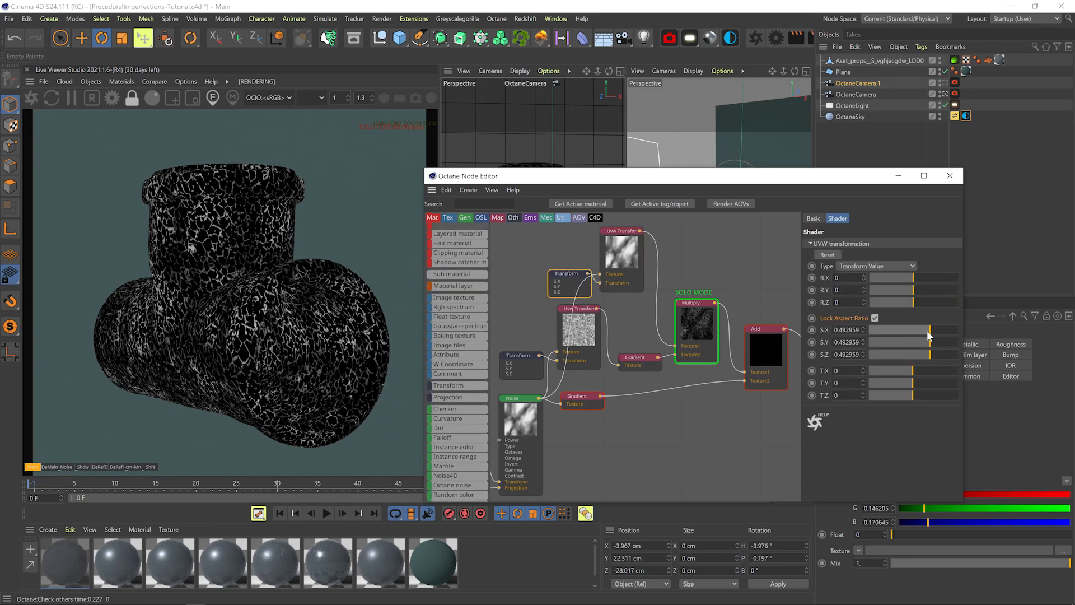
pyautogui.scroll(-3)
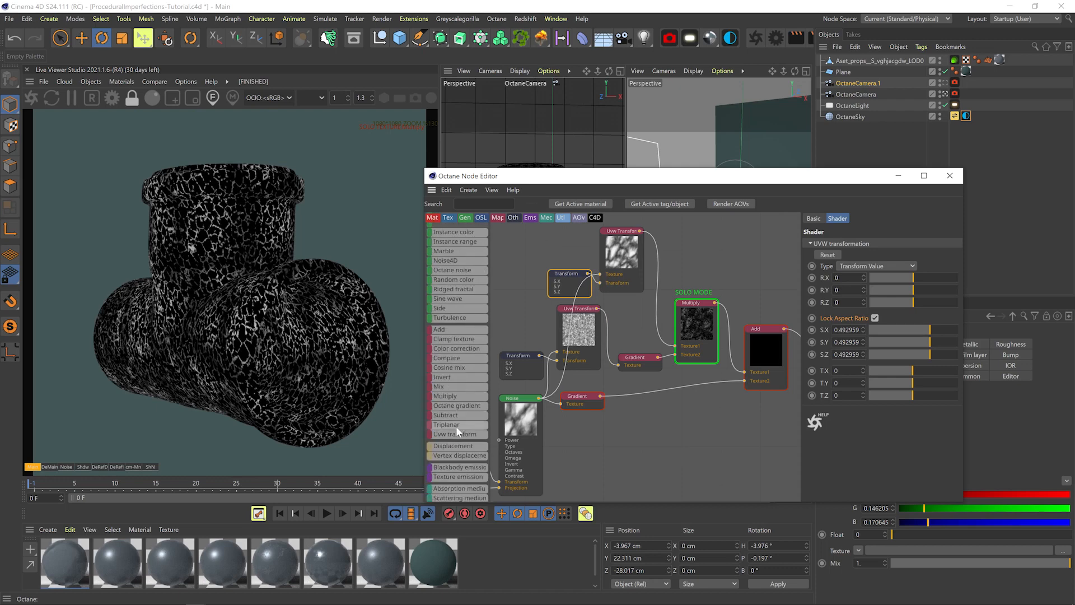
pyautogui.click(638, 280)
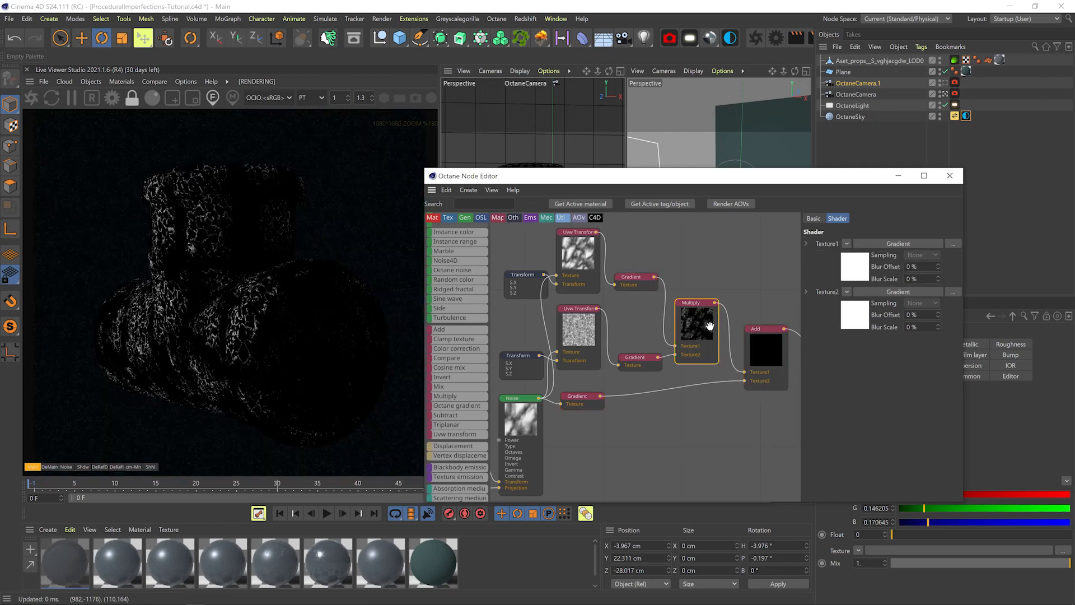
pyautogui.click(634, 281)
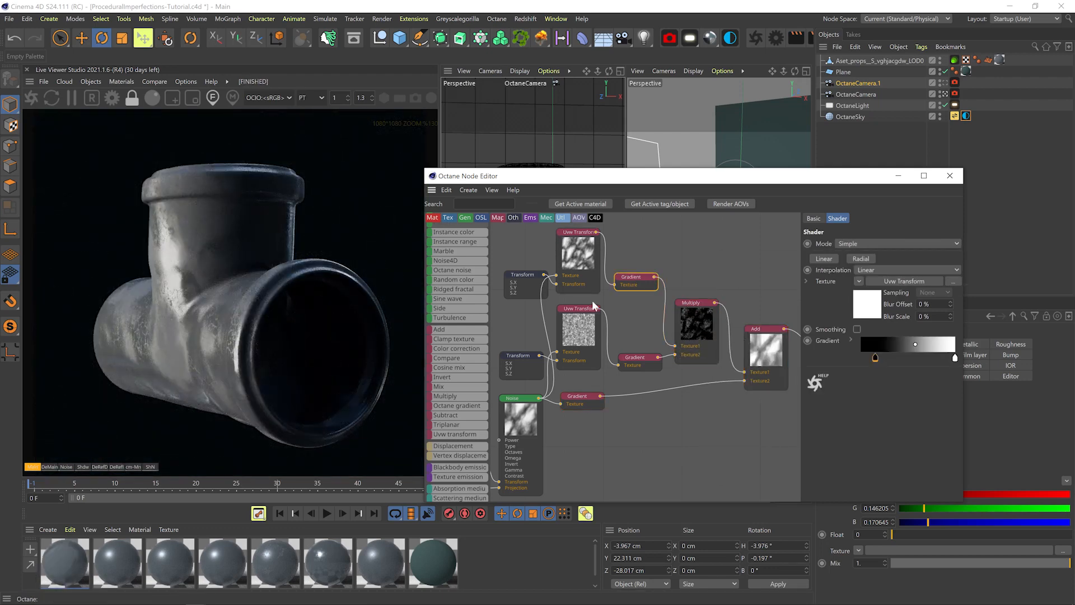
# - Drag the knots on each layer's Gradient for stronger light-dark contrast and fit the network into view
pyautogui.click(522, 355)
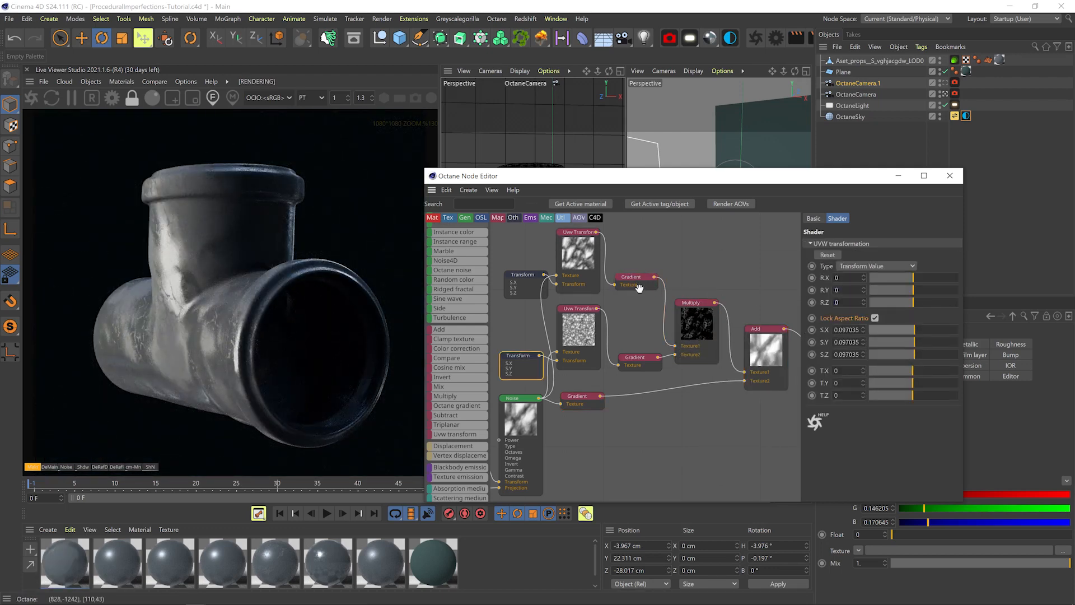
pyautogui.click(634, 356)
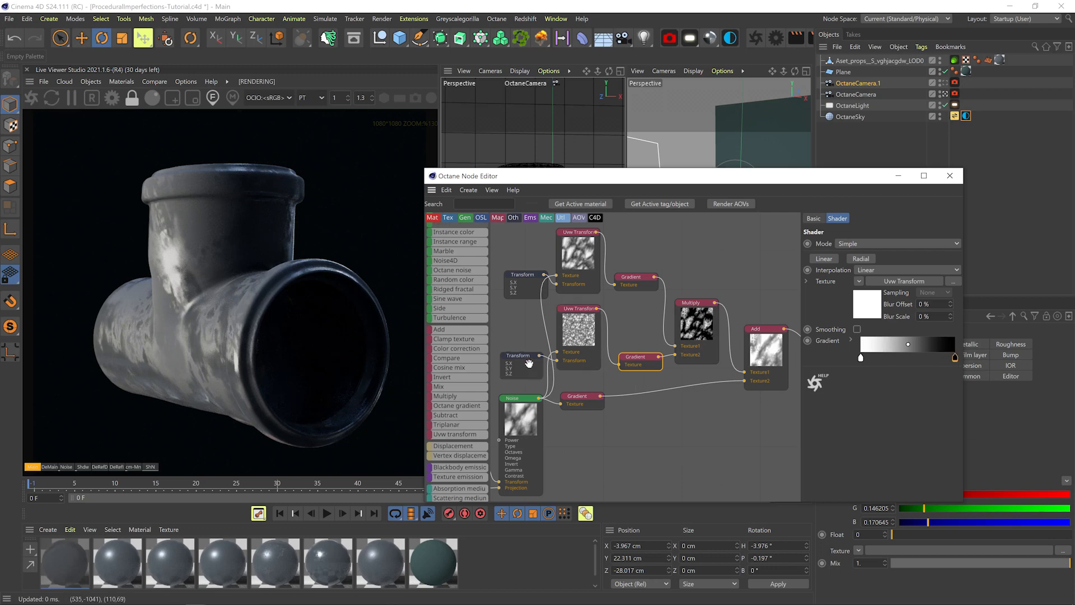
pyautogui.click(522, 356)
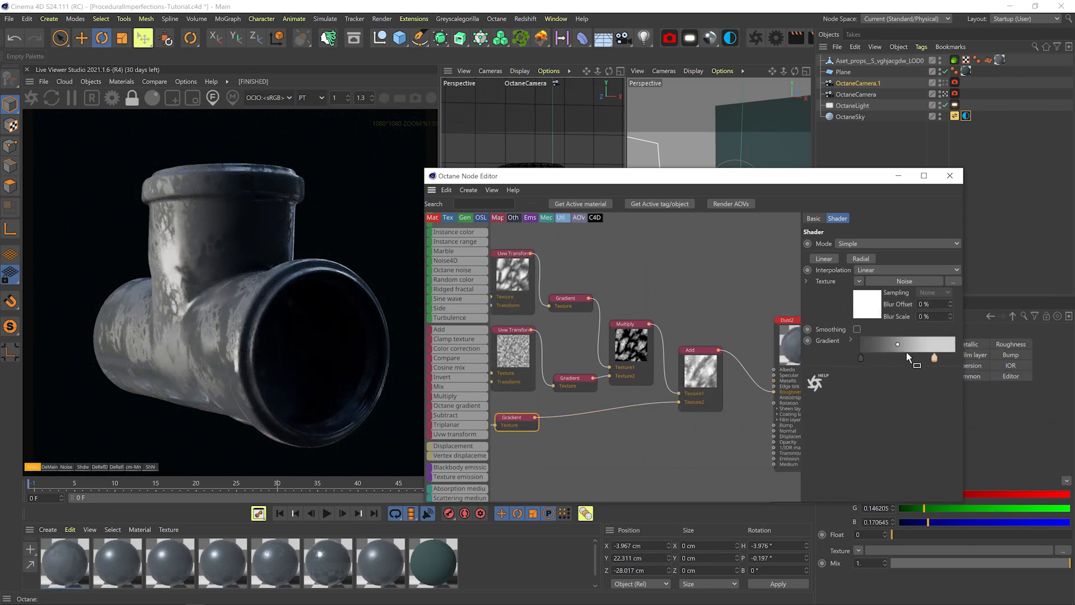
pyautogui.press('ctrl+s')
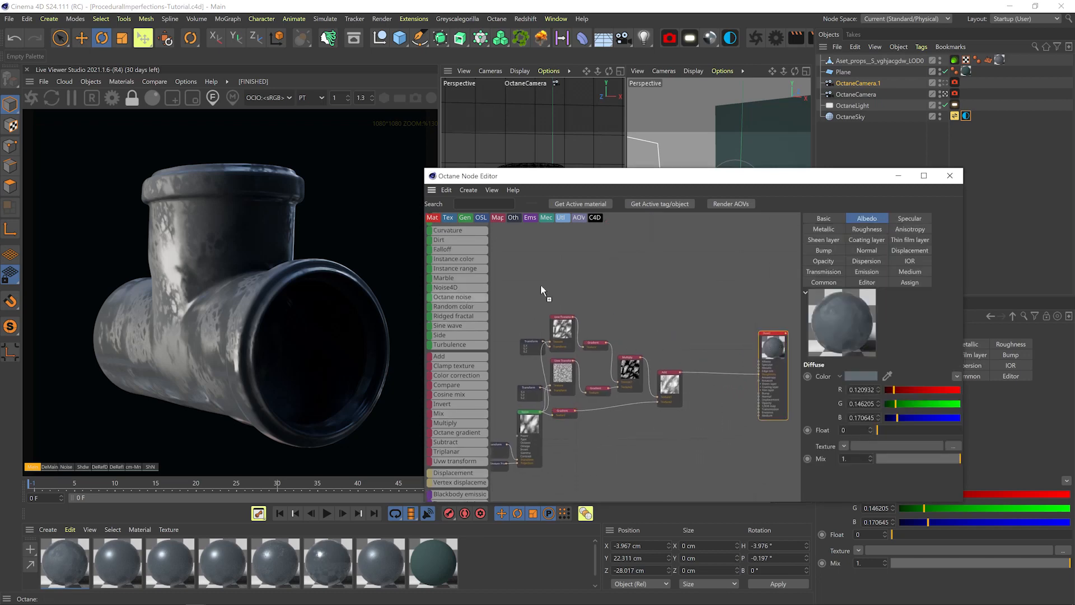
# - Add a Circular noise with a ~0.011-scale Transform and gamma near 22, feeding a new Add node
pyautogui.click(586, 322)
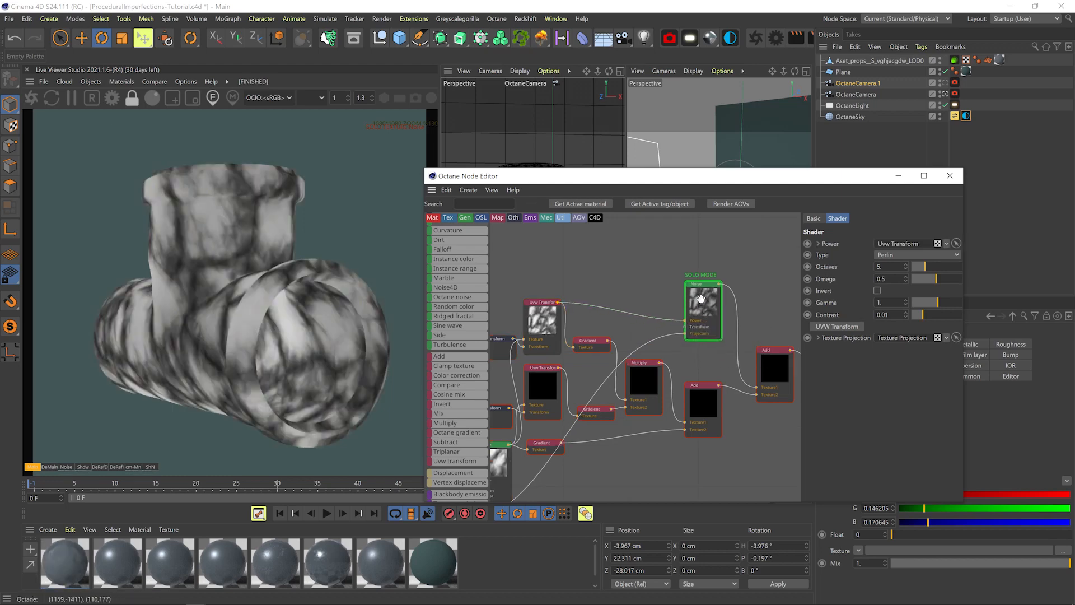
pyautogui.click(916, 254)
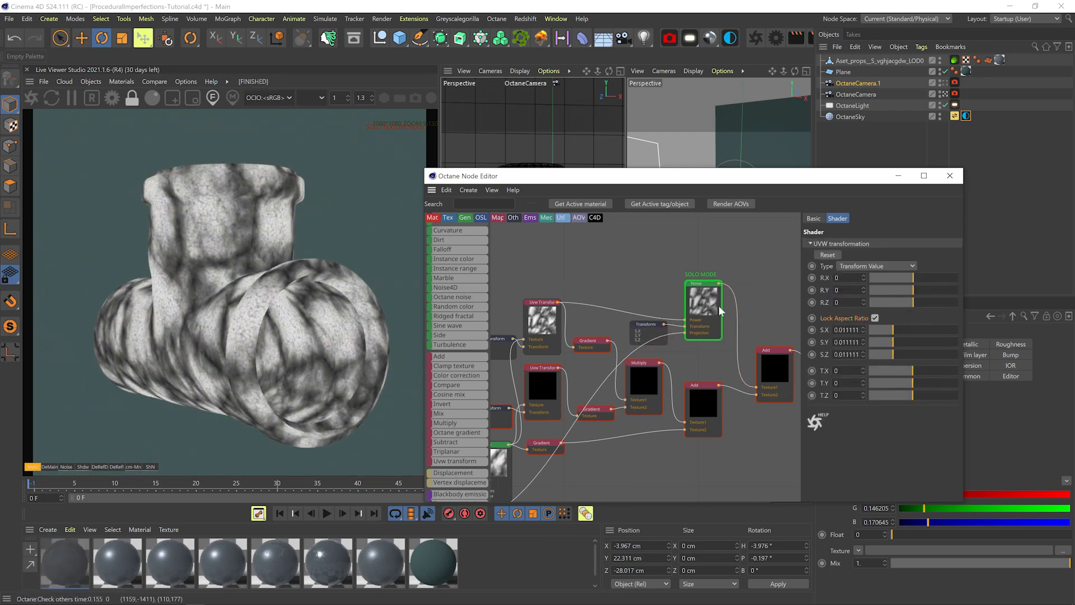
pyautogui.click(703, 308)
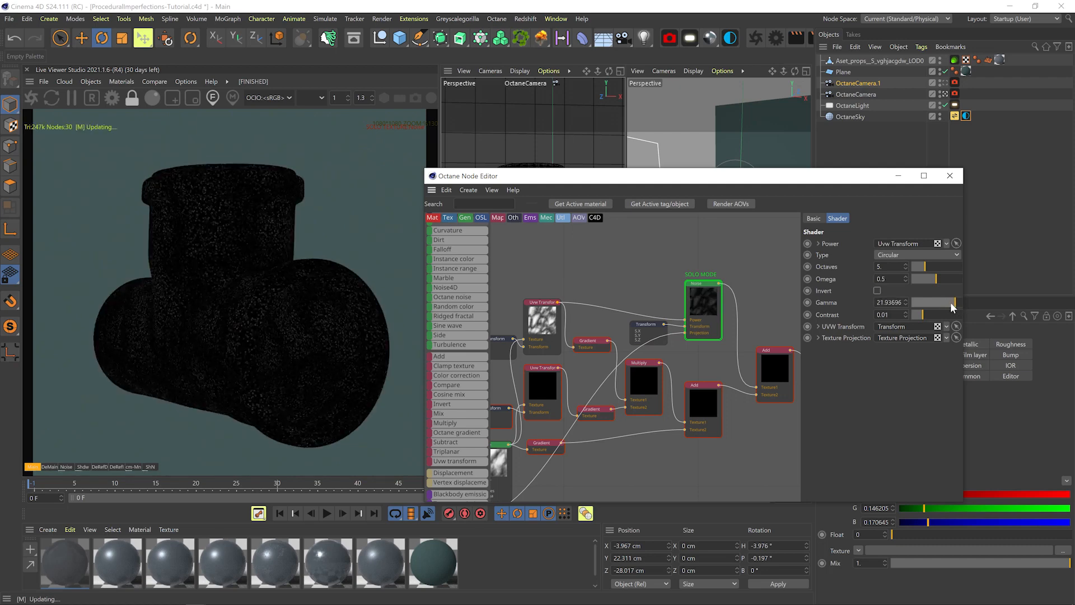
pyautogui.click(815, 326)
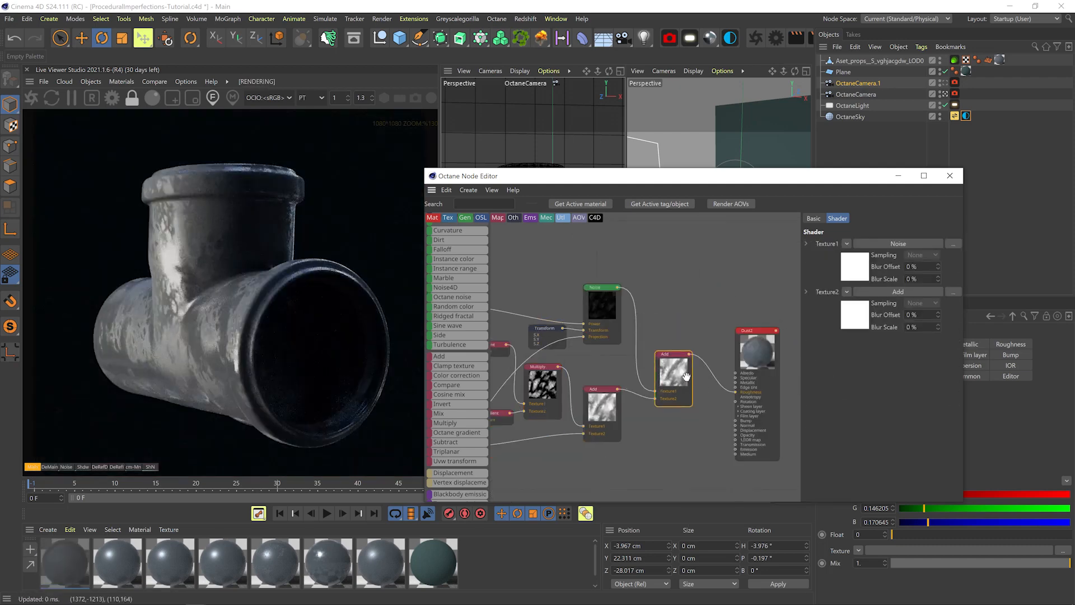
# - Solo-preview the speck noise with a Gradient driving its Power, then leave solo
pyautogui.rightClick(671, 286)
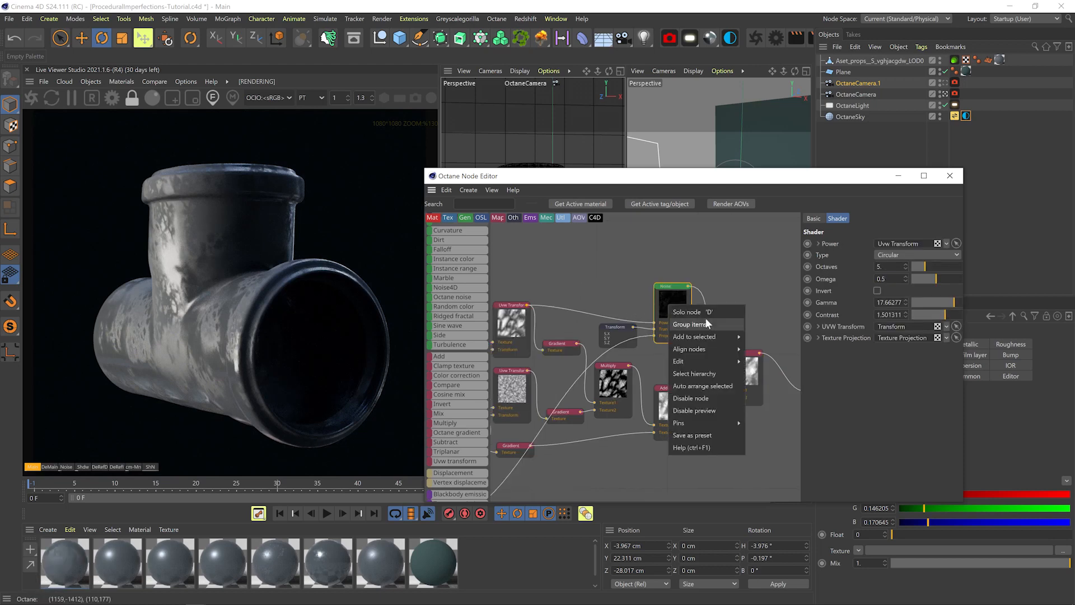
pyautogui.click(685, 312)
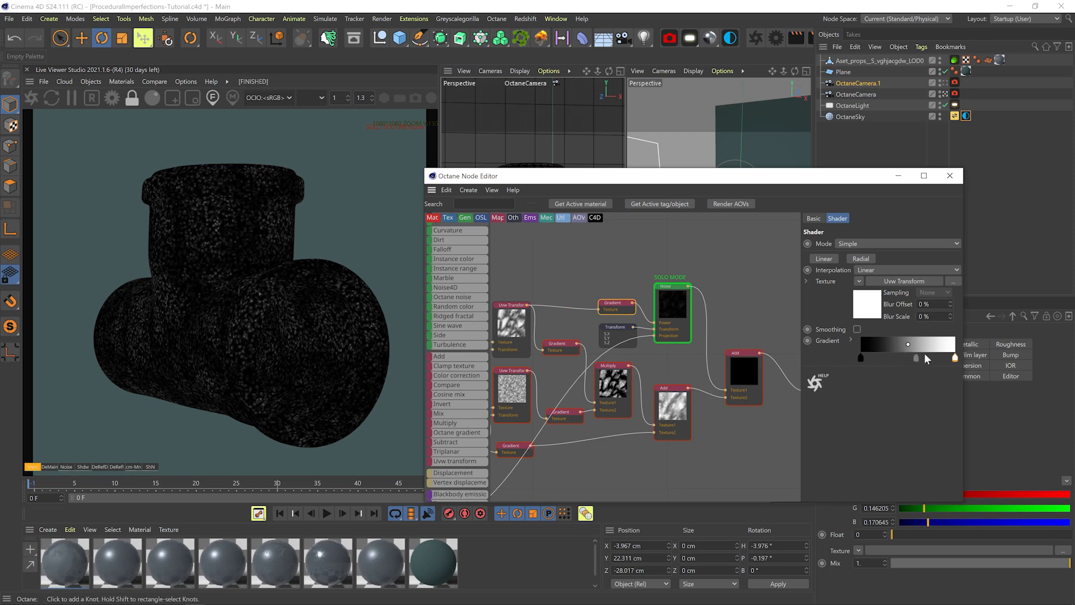
pyautogui.rightClick(675, 287)
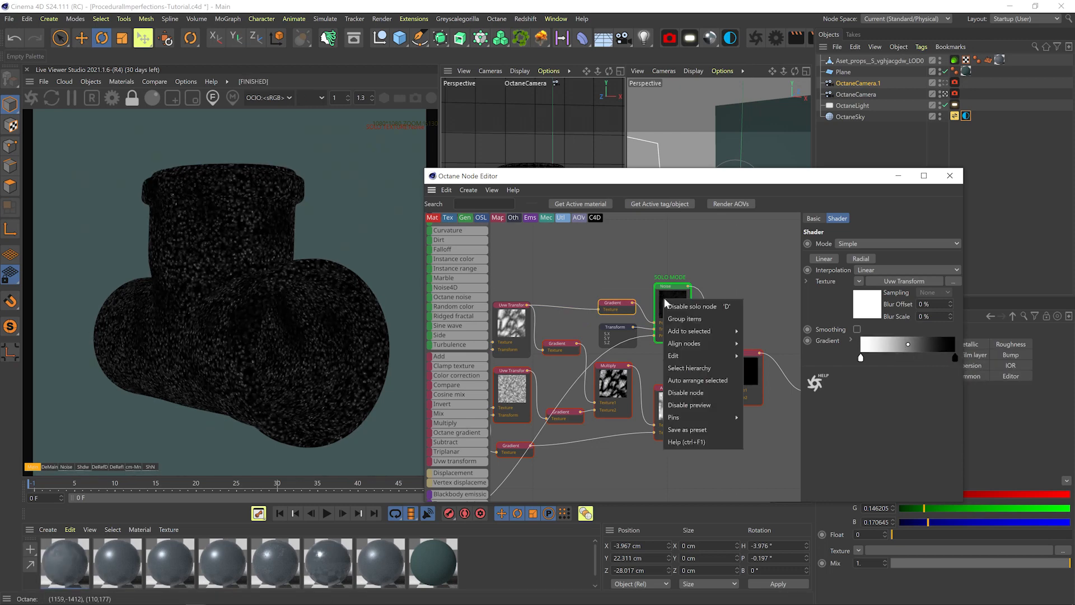
pyautogui.click(693, 306)
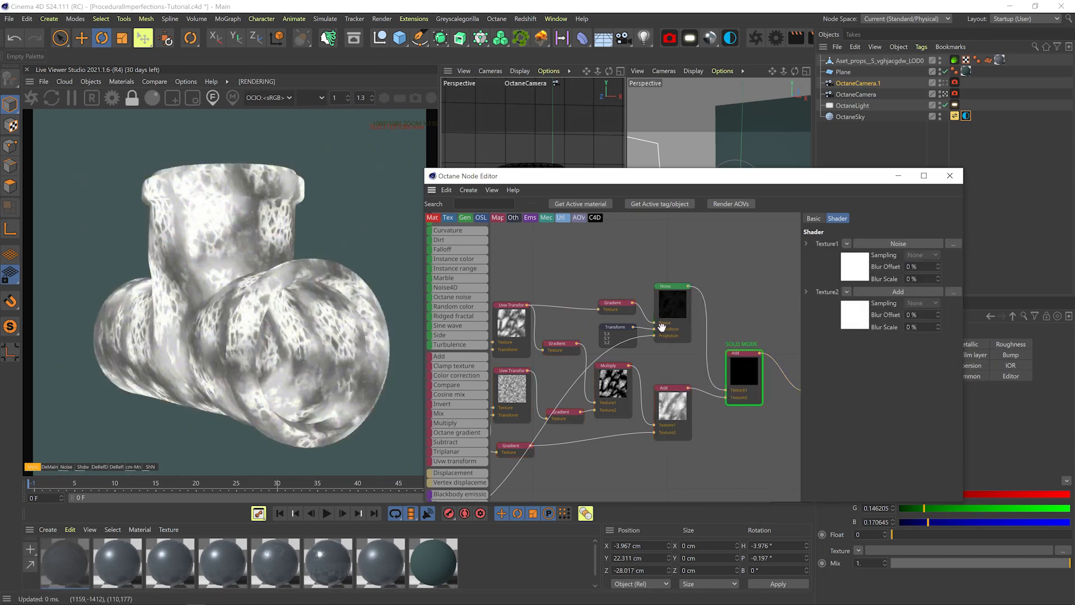
# - Rescale the speck noise's Transform and lower its gamma to about 8.3 for sparse specks
pyautogui.click(614, 327)
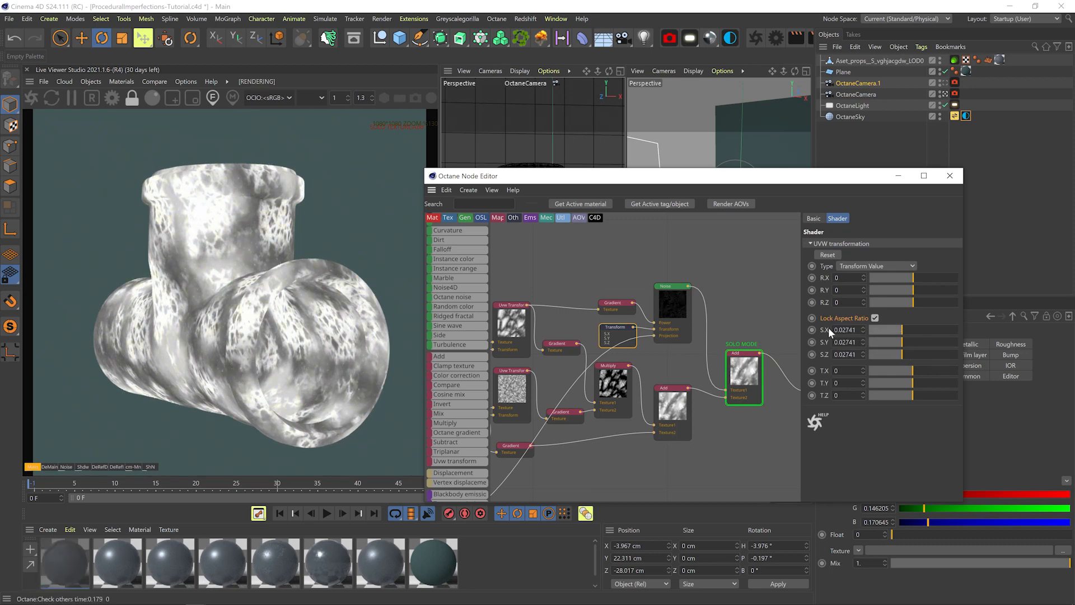
pyautogui.click(672, 312)
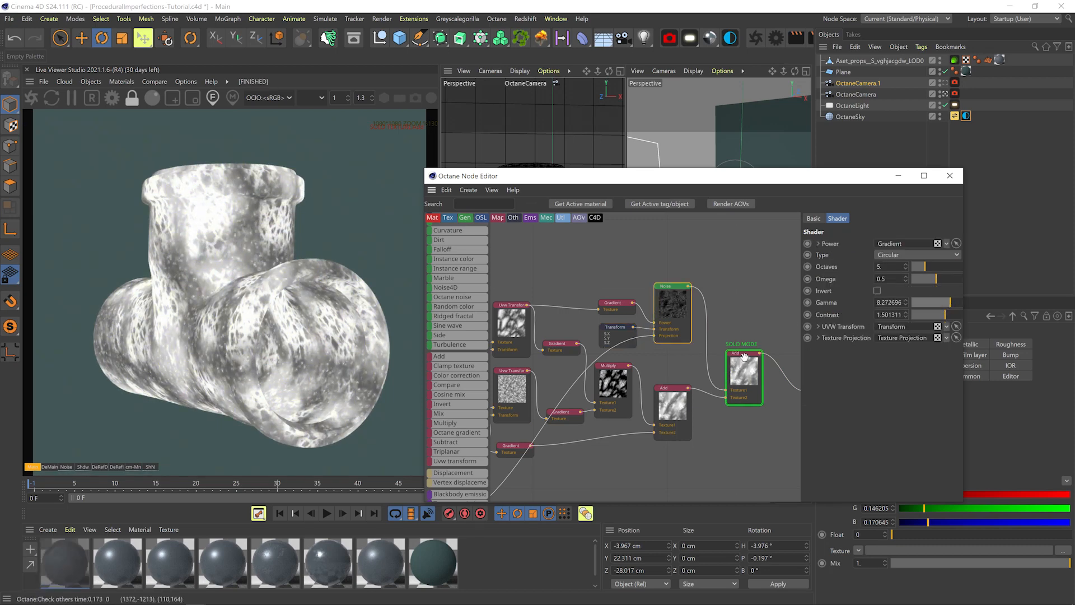
pyautogui.click(744, 377)
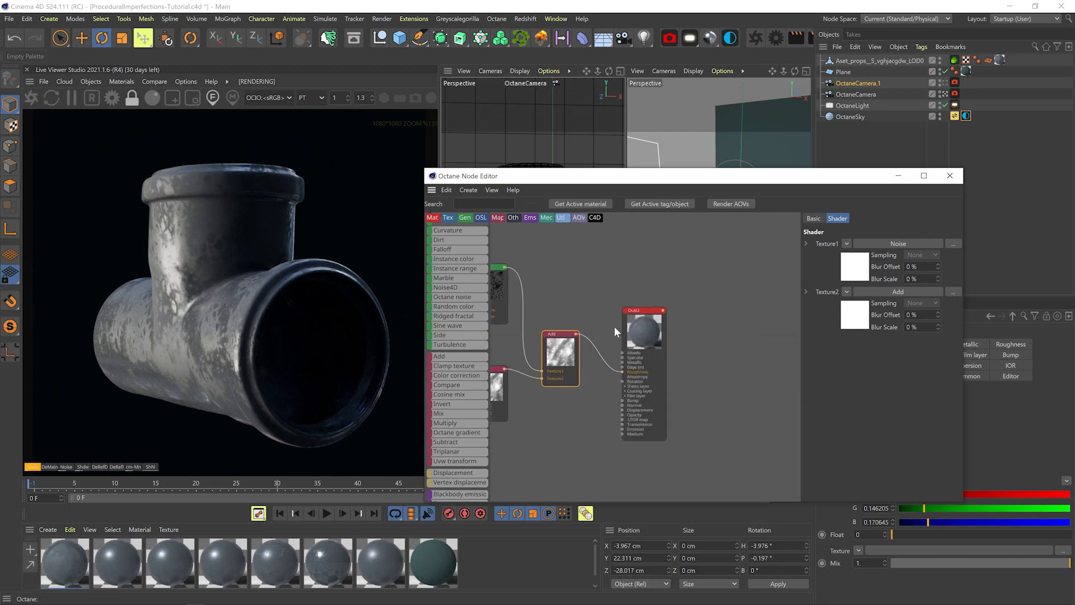
# - Lower the base noise Transform scale to ~0.035 and soften the lower Gradient's knots
pyautogui.click(610, 336)
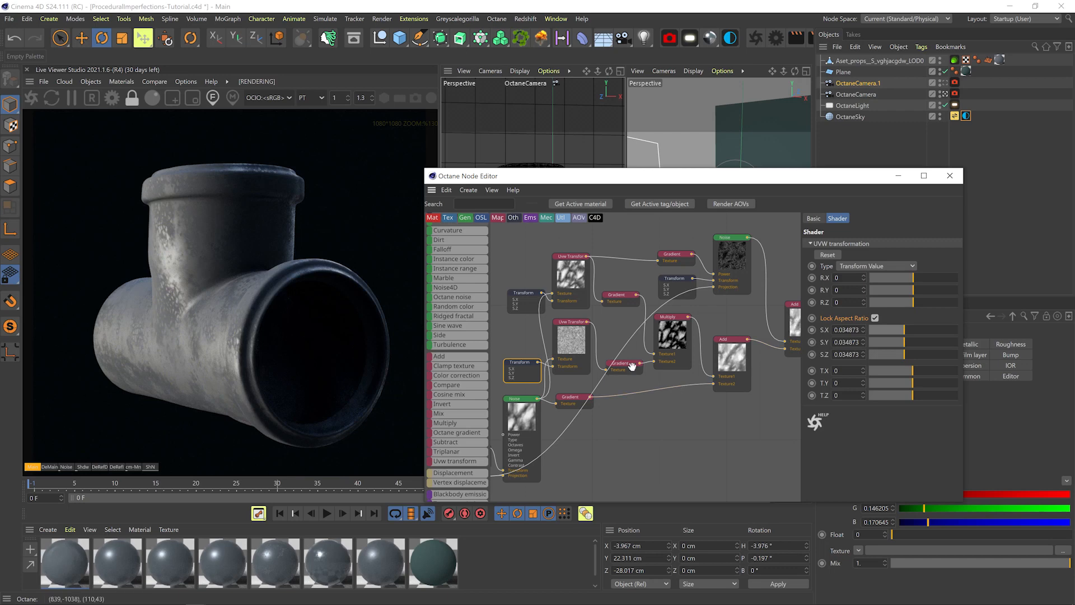
pyautogui.click(621, 363)
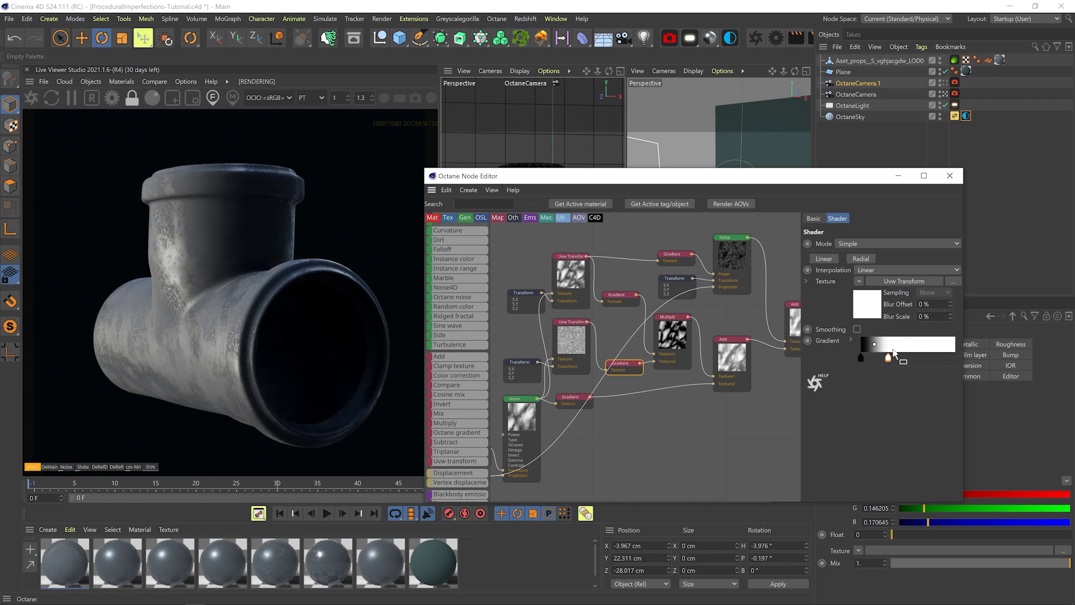
pyautogui.moveTo(885, 363)
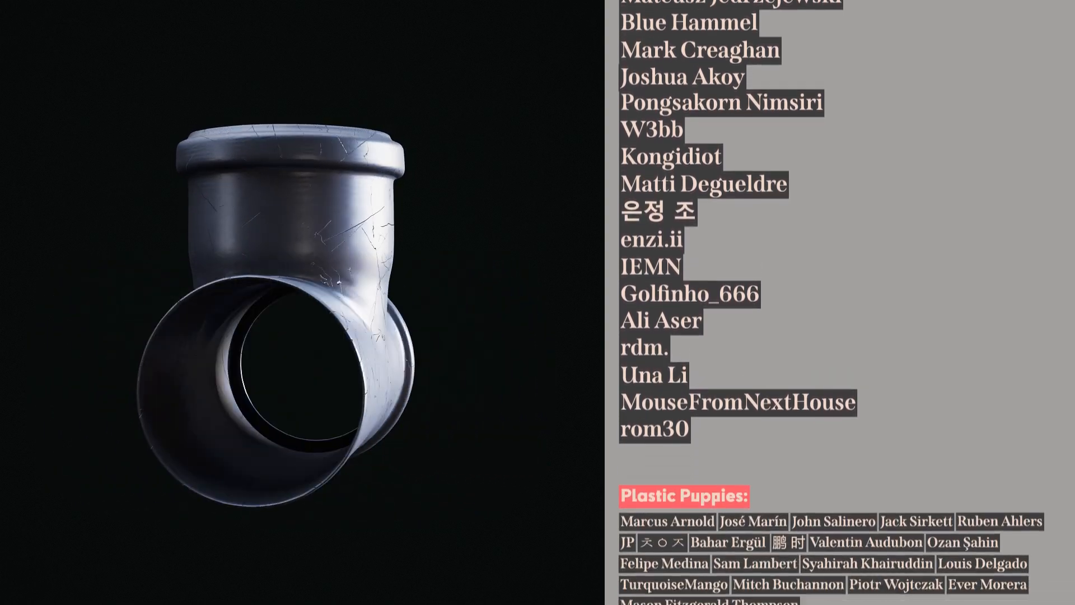
# - Let the end credits roll beside the finished scratched pipe render
pyautogui.scroll(-3)
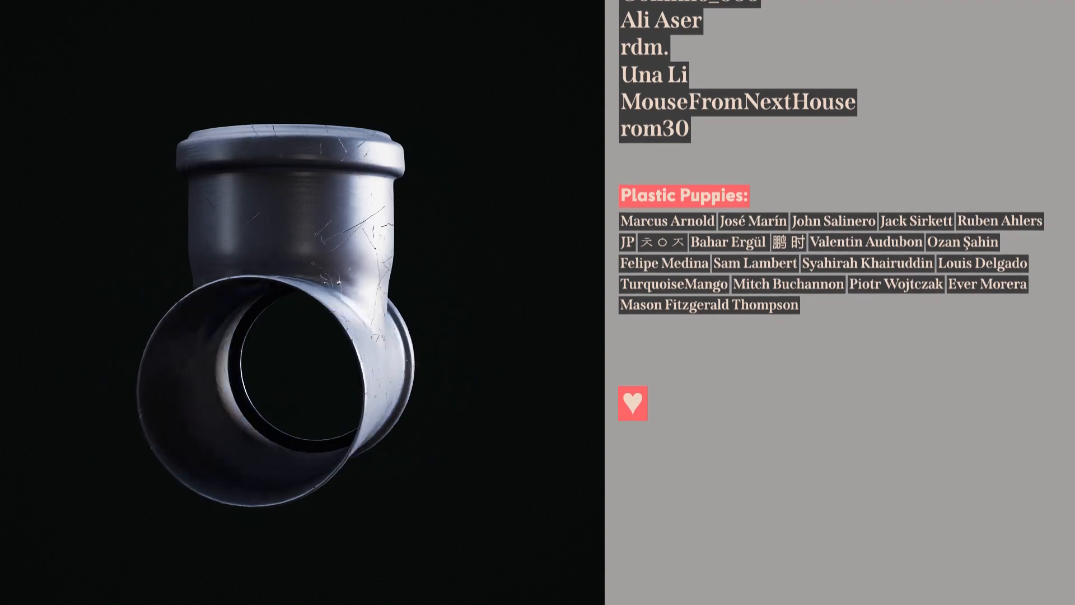